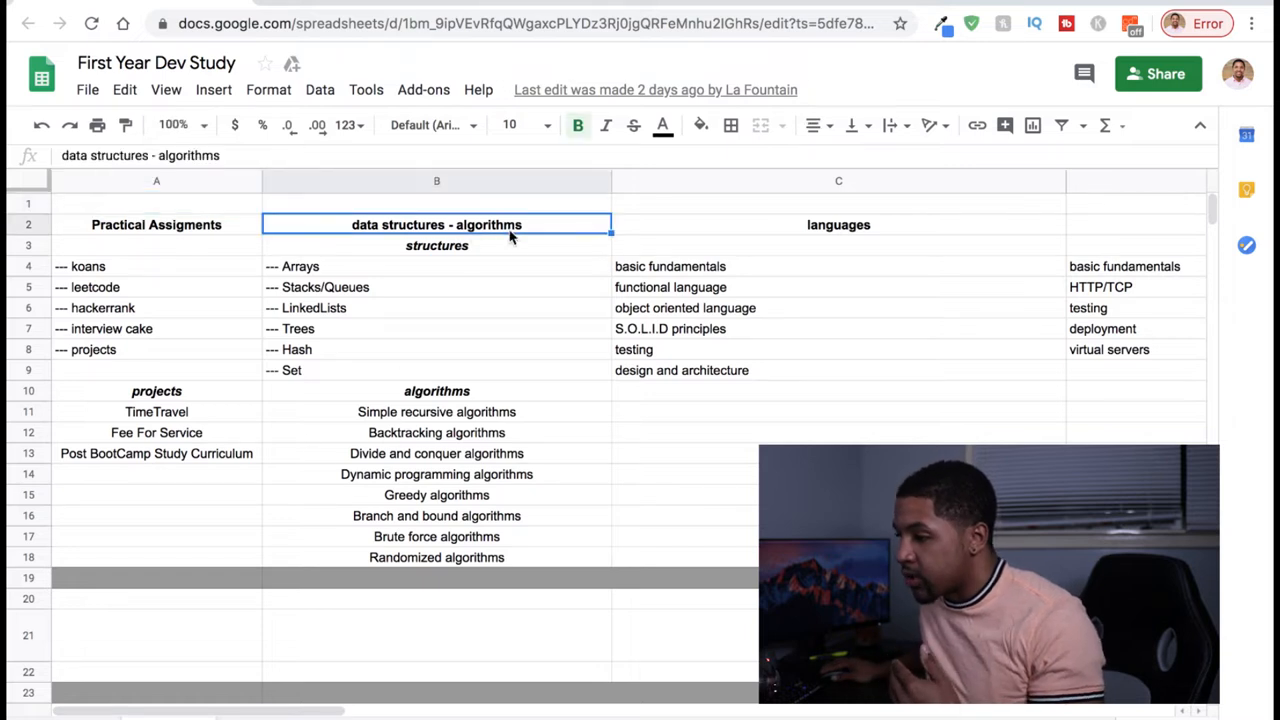
pyautogui.moveTo(303, 675)
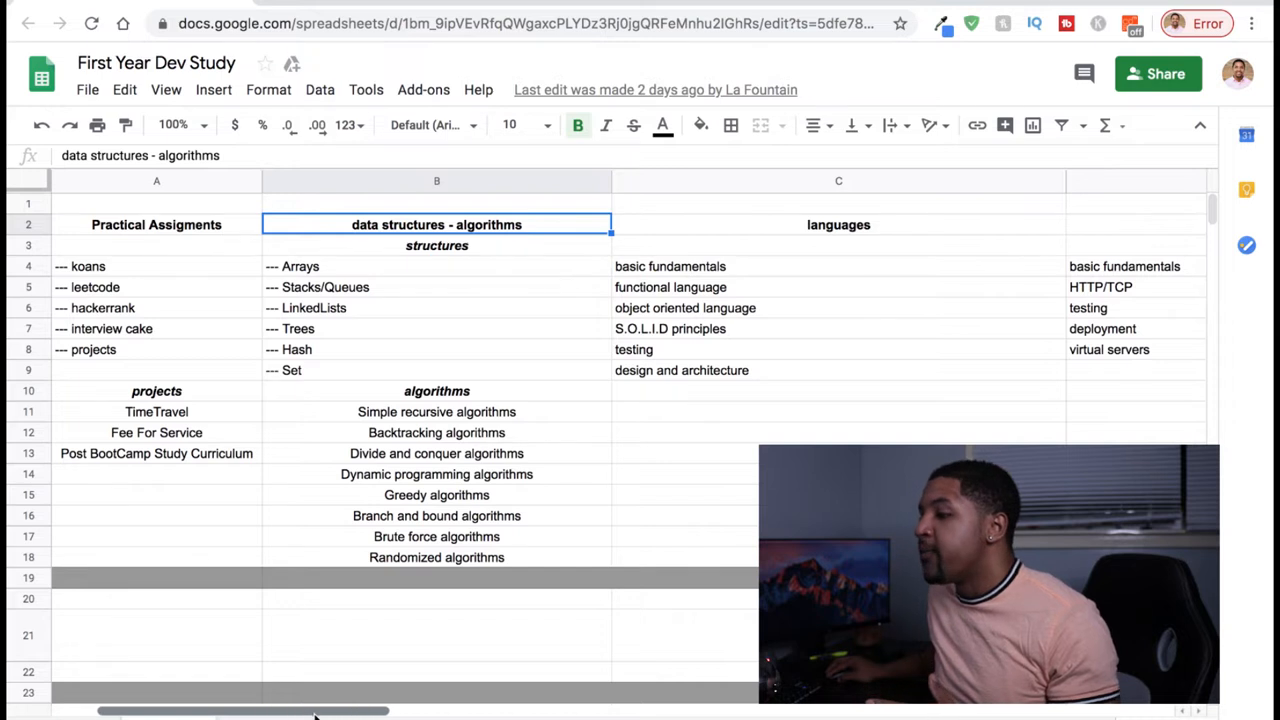
# Point out the languages heading in C2 and the networking heading in D2.
pyautogui.hscroll(3)
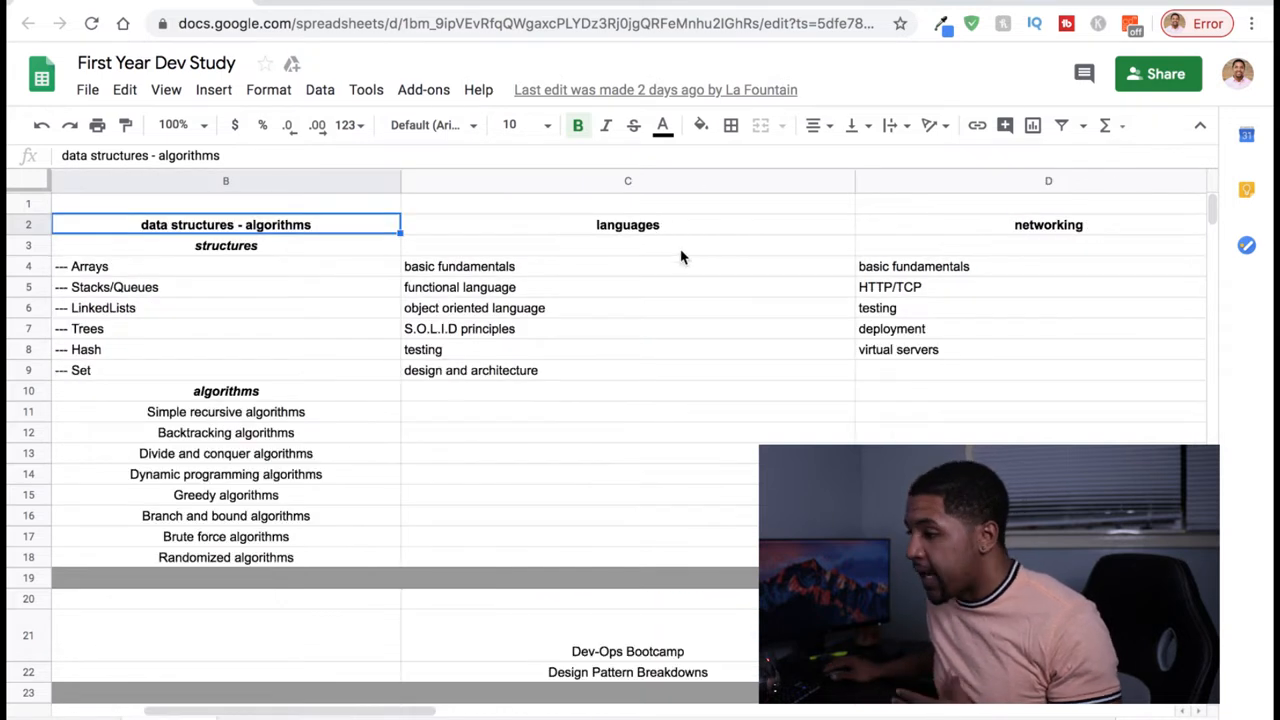
pyautogui.click(627, 224)
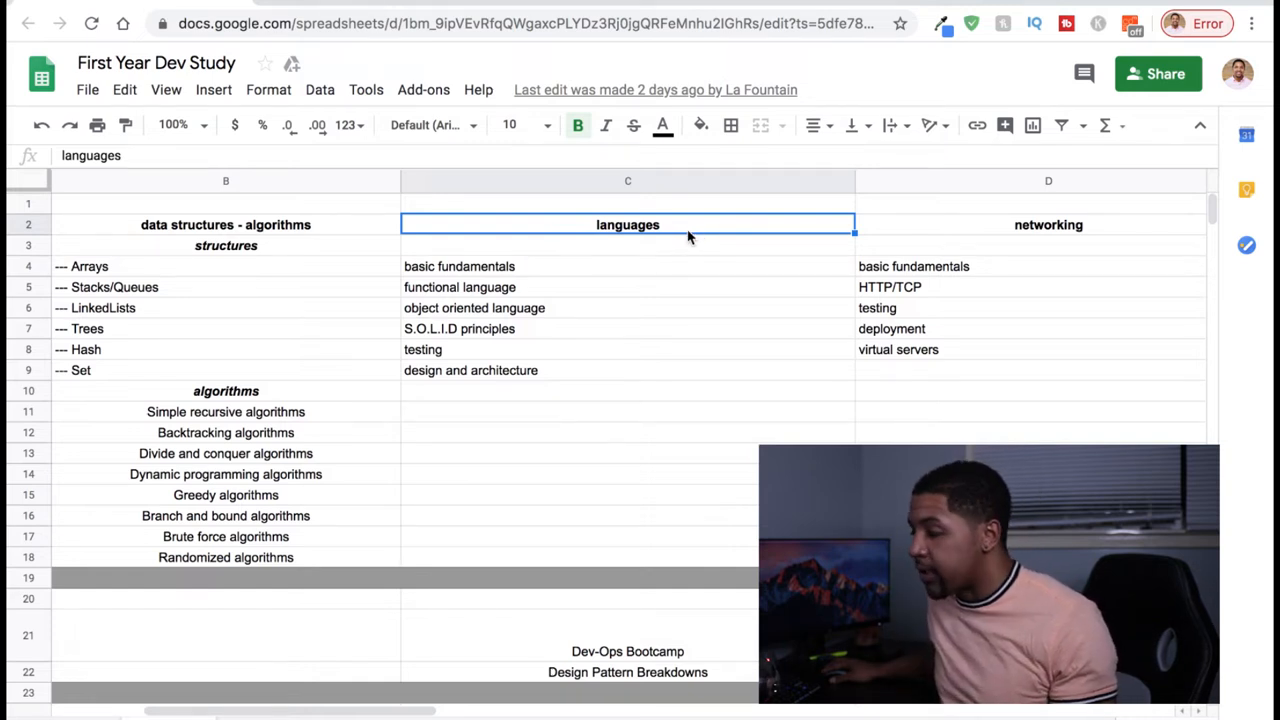
pyautogui.moveTo(547, 414)
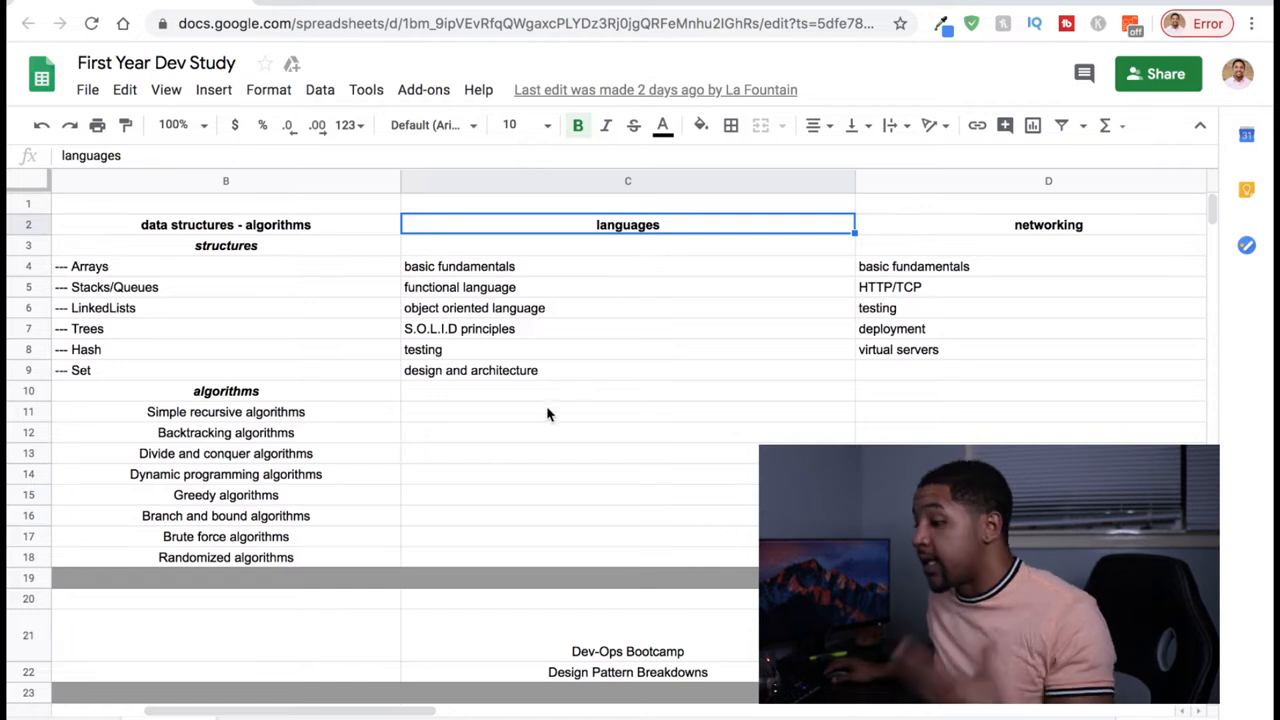
pyautogui.moveTo(351, 684)
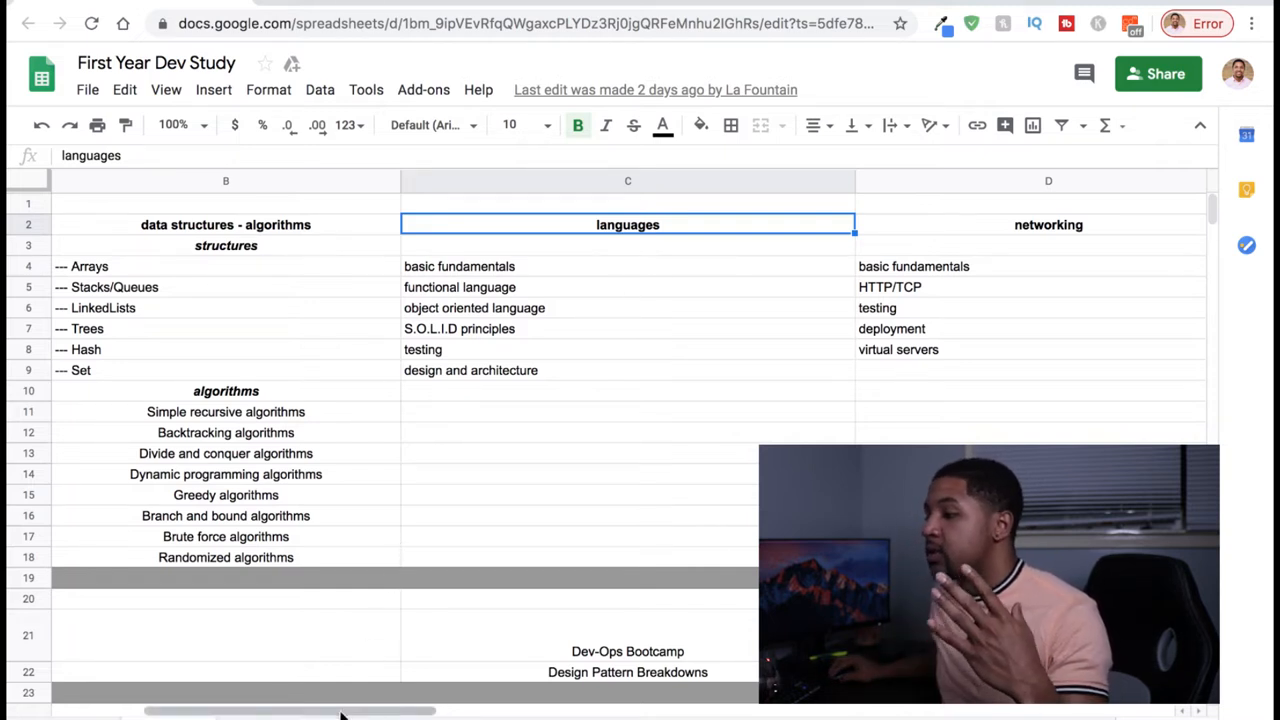
pyautogui.hscroll(3)
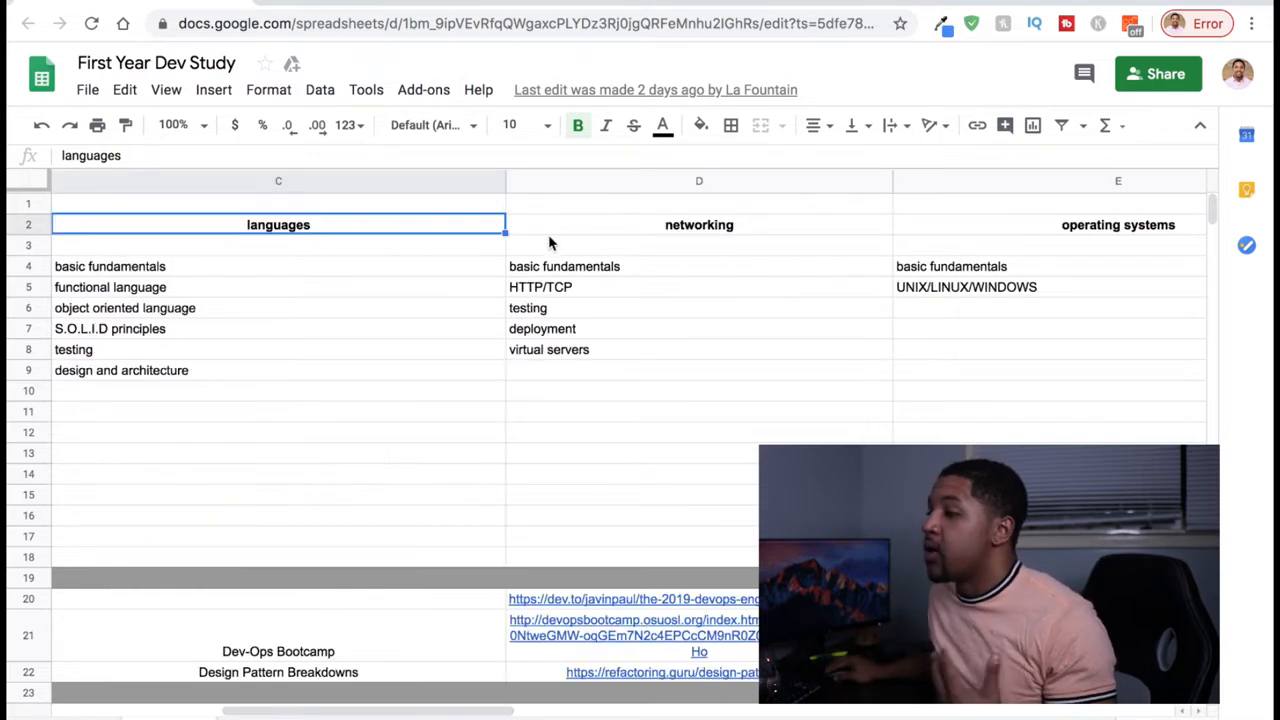
pyautogui.click(699, 224)
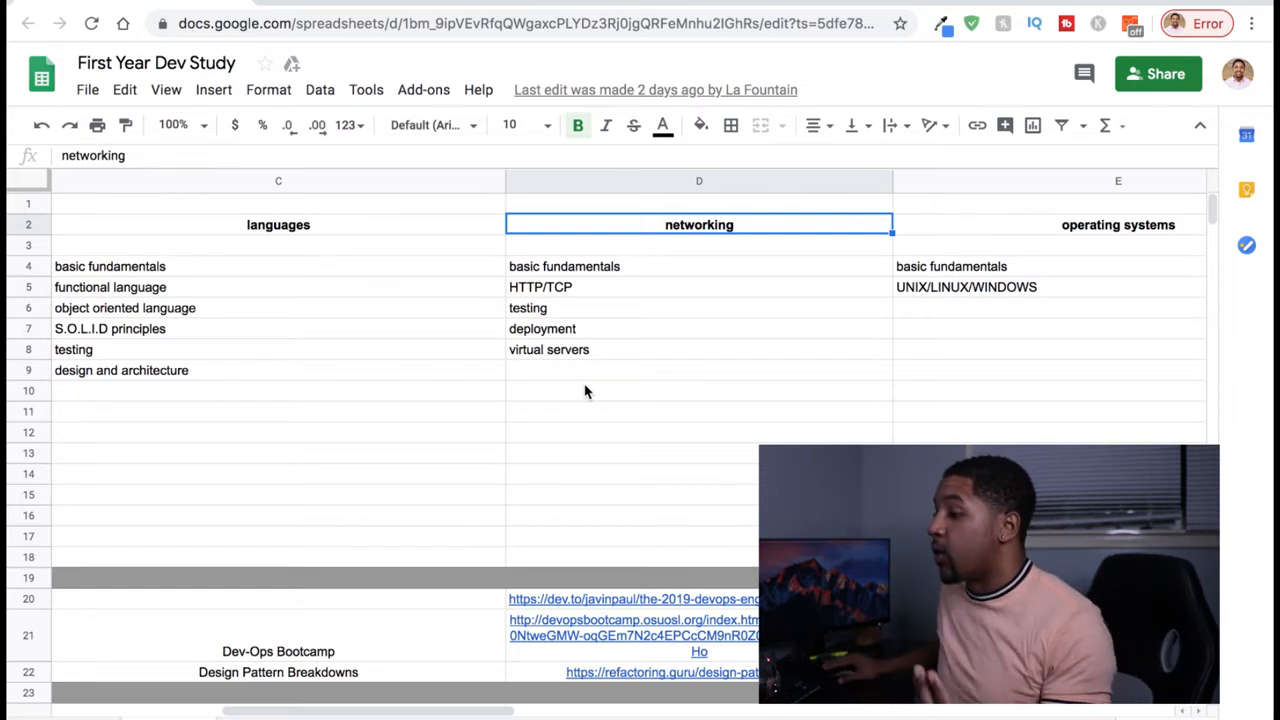
# Point out the operating systems heading in E2 and the databases heading in G2.
pyautogui.hscroll(3)
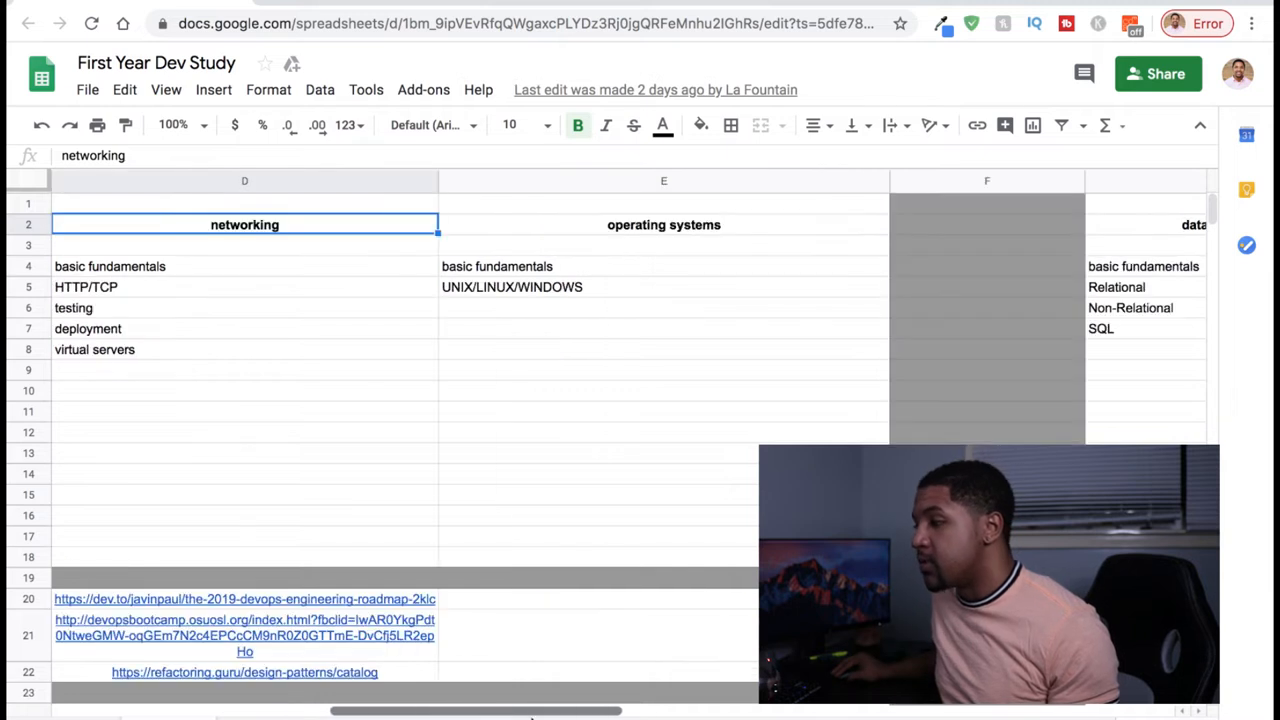
pyautogui.click(663, 224)
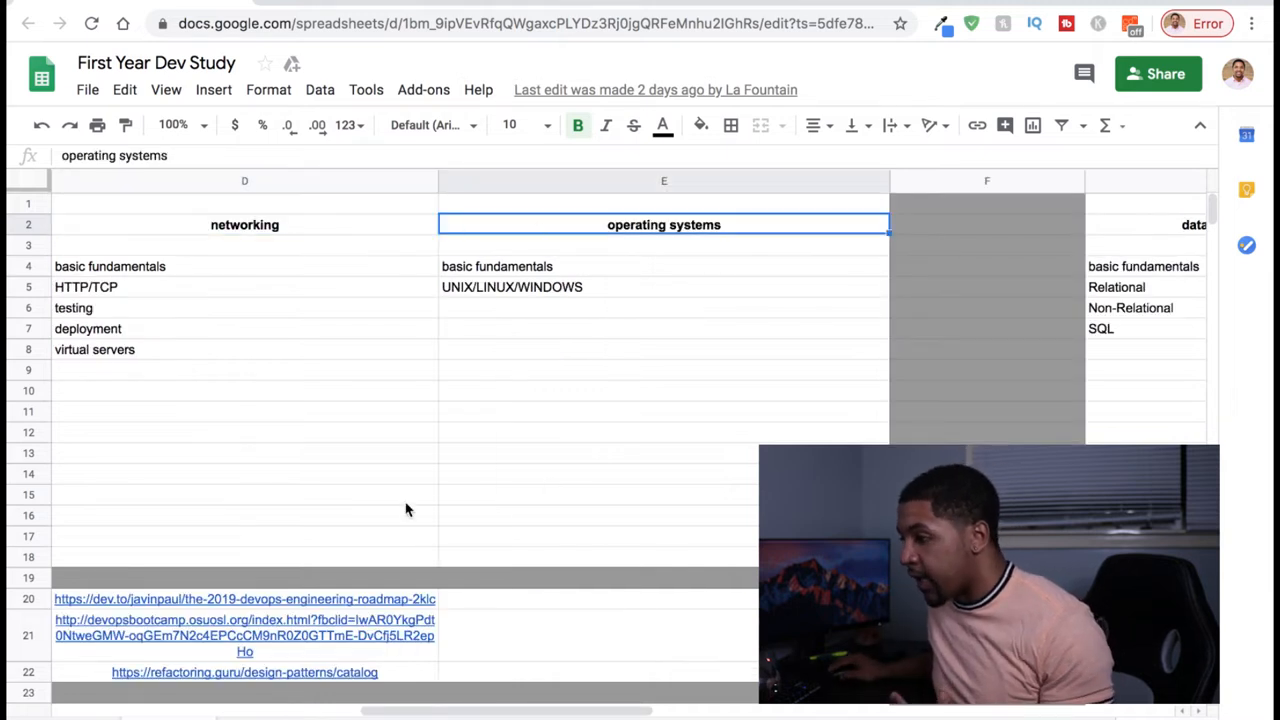
pyautogui.moveTo(385, 637)
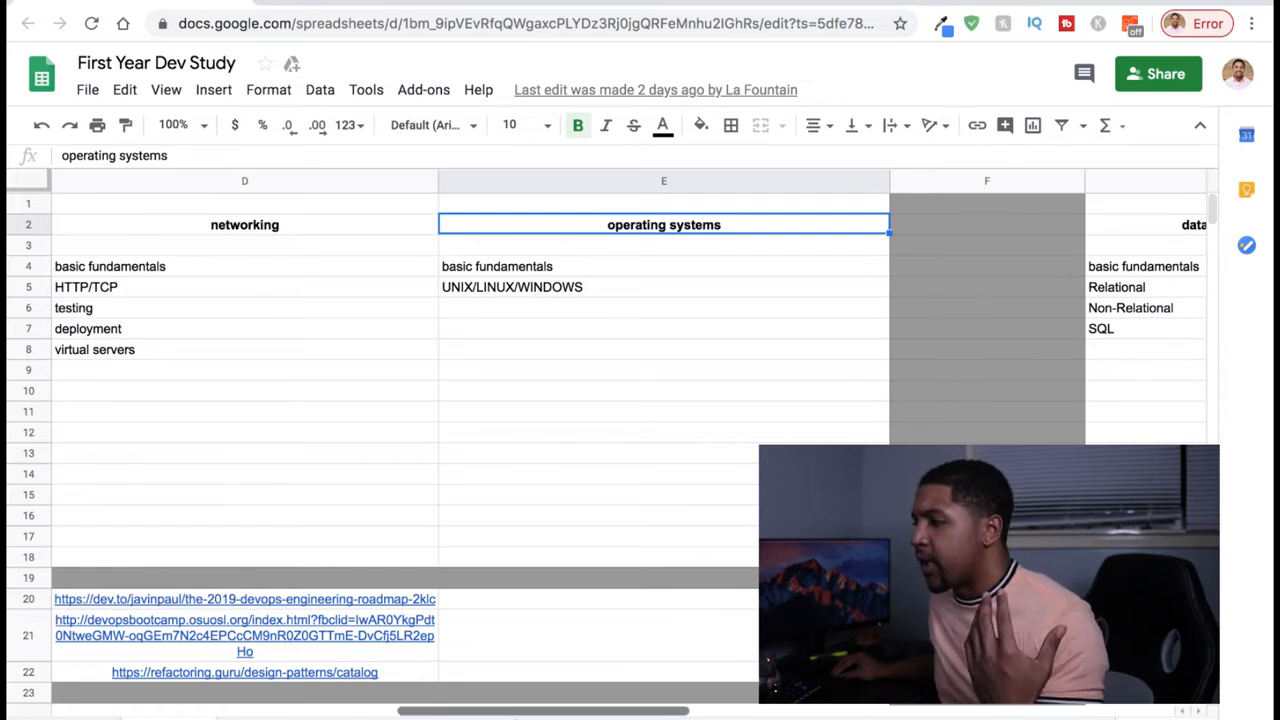
pyautogui.hscroll(3)
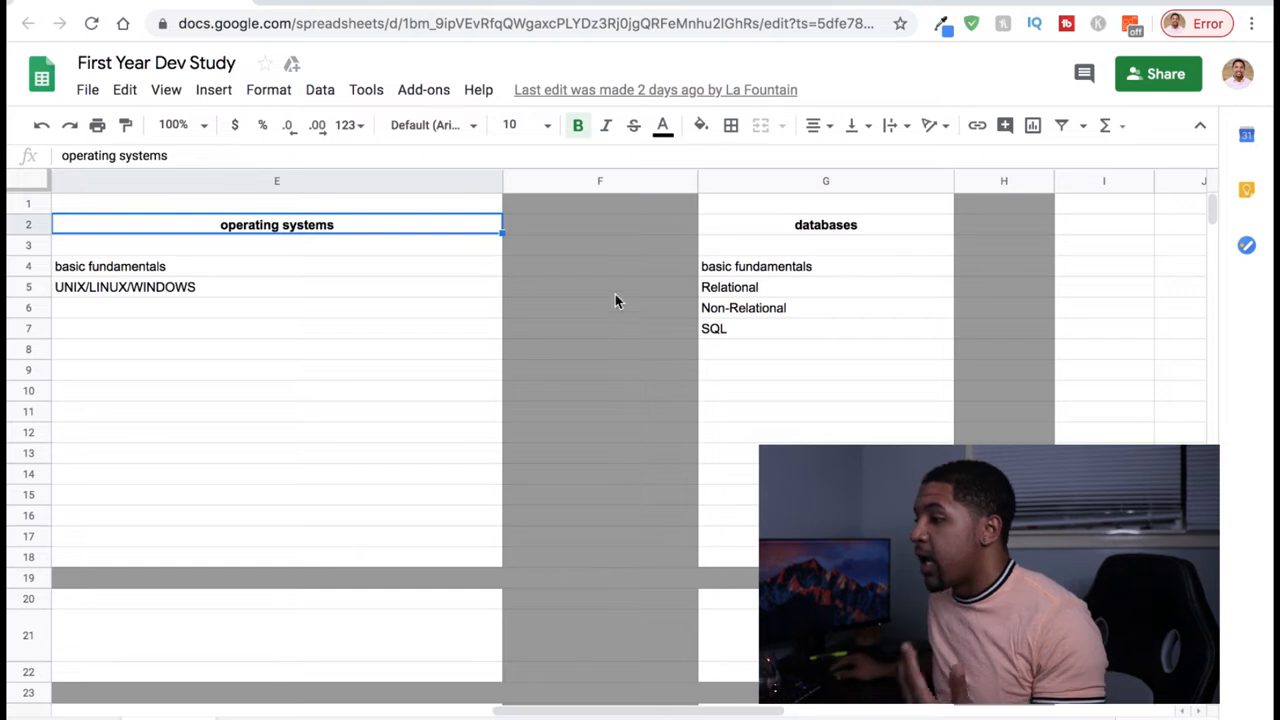
pyautogui.click(825, 224)
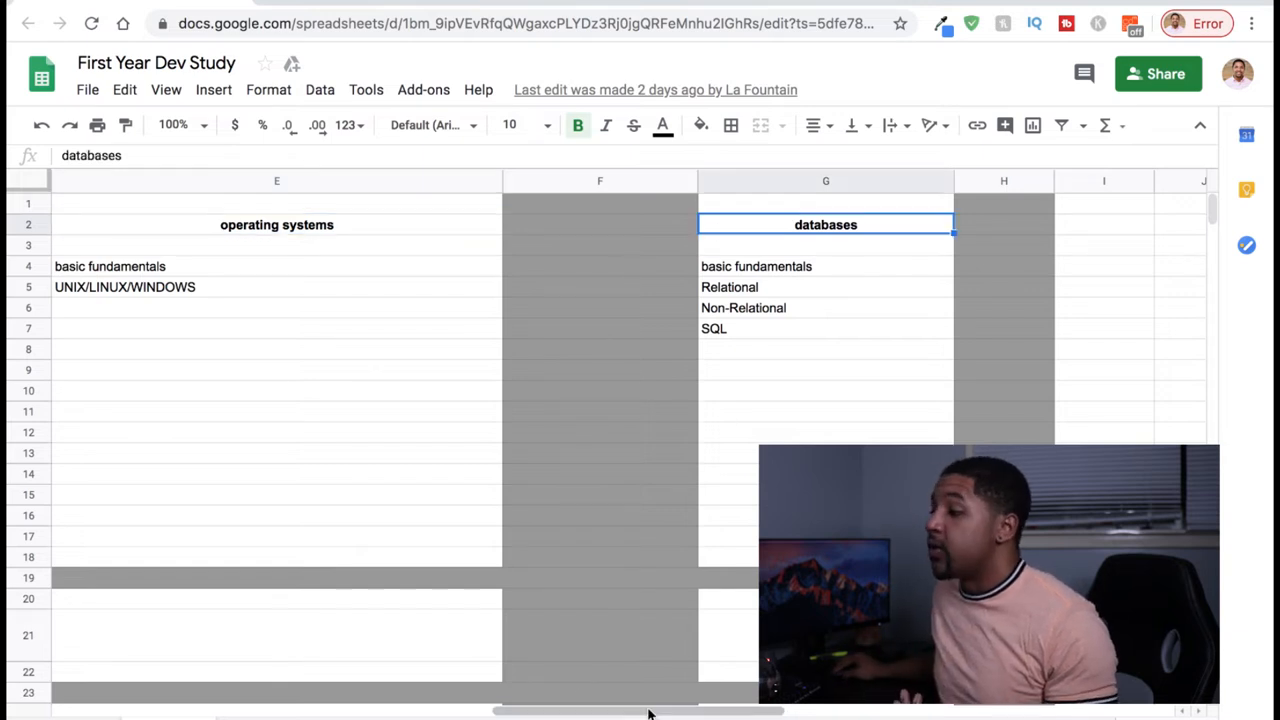
# Return to column A and move down to the language stacks and tools section around rows 6–28.
pyautogui.moveTo(650, 710); pyautogui.dragTo(240, 710)
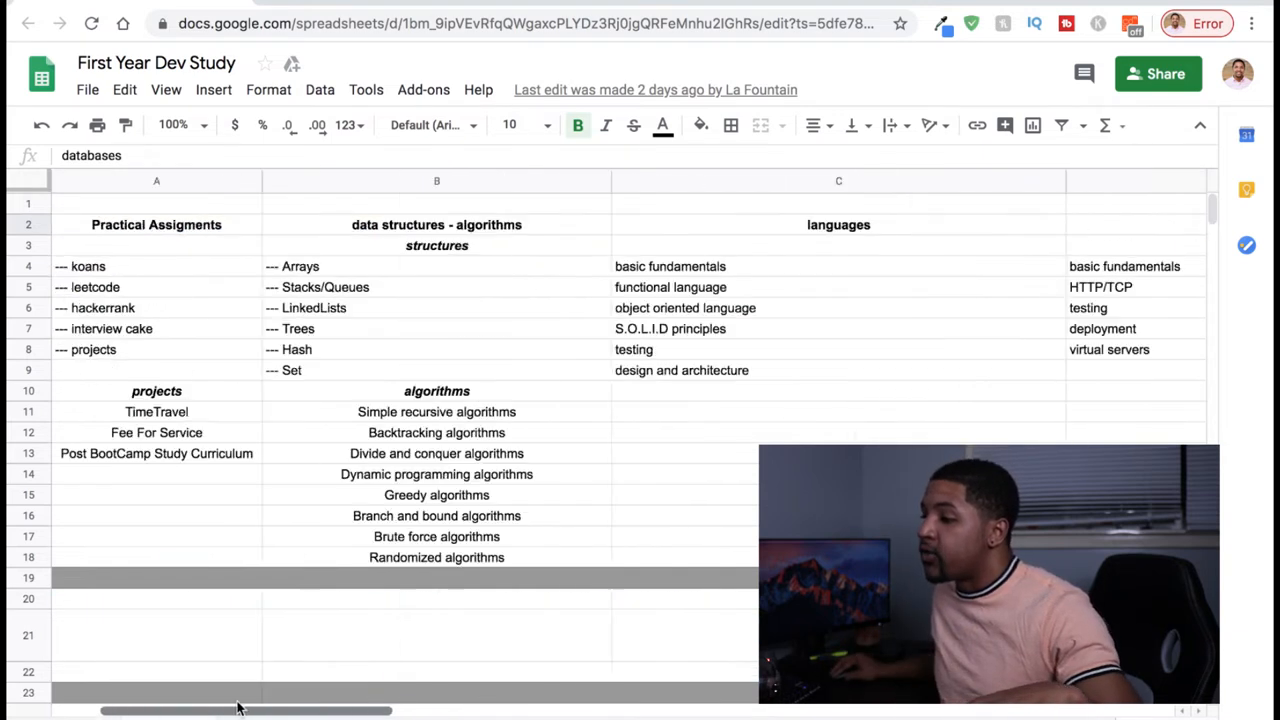
pyautogui.moveTo(156, 697)
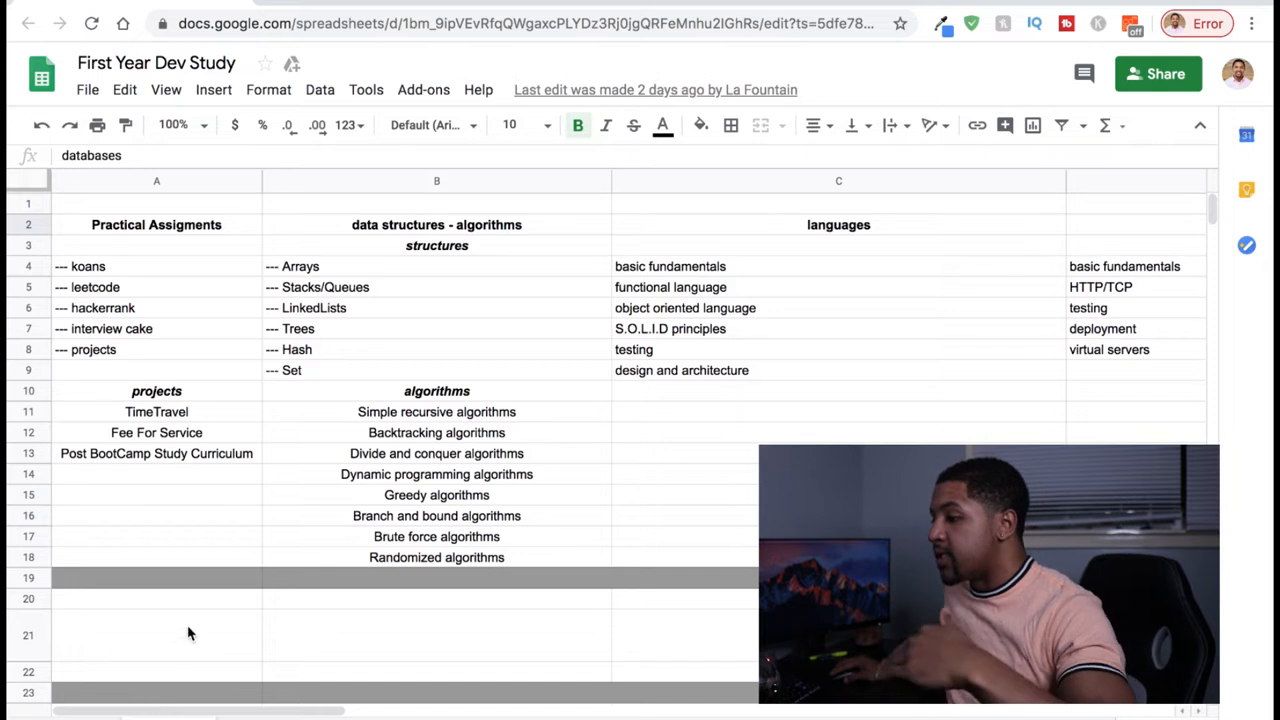
pyautogui.moveTo(500, 527)
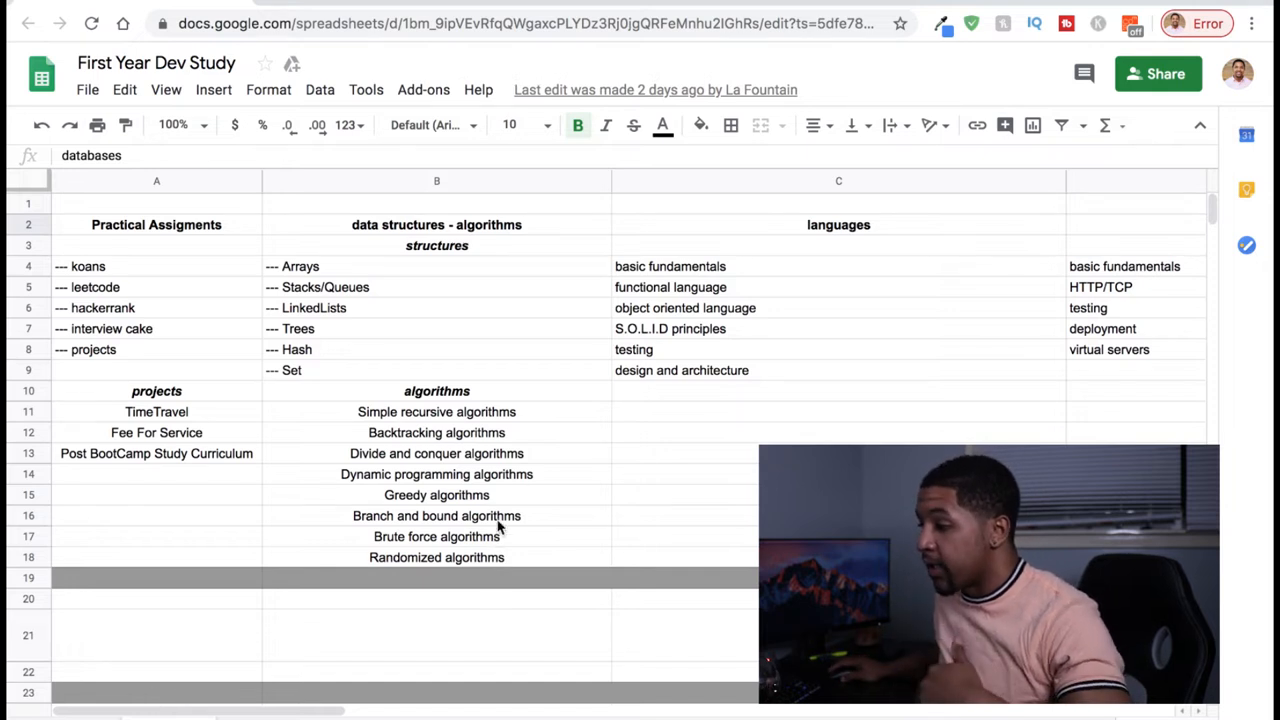
pyautogui.scroll(-3)
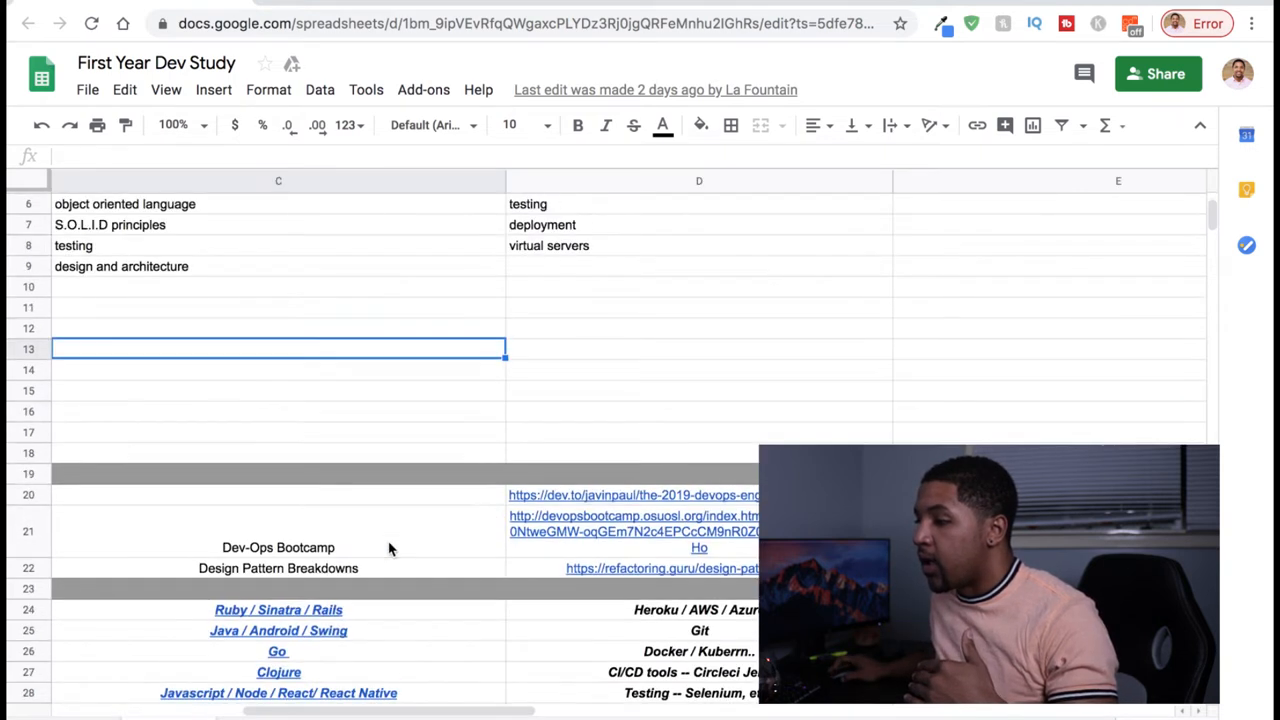
# Inspect the HYPERLINK behind Java / Android / Swing in C25, then reach the Books section.
pyautogui.scroll(-3)
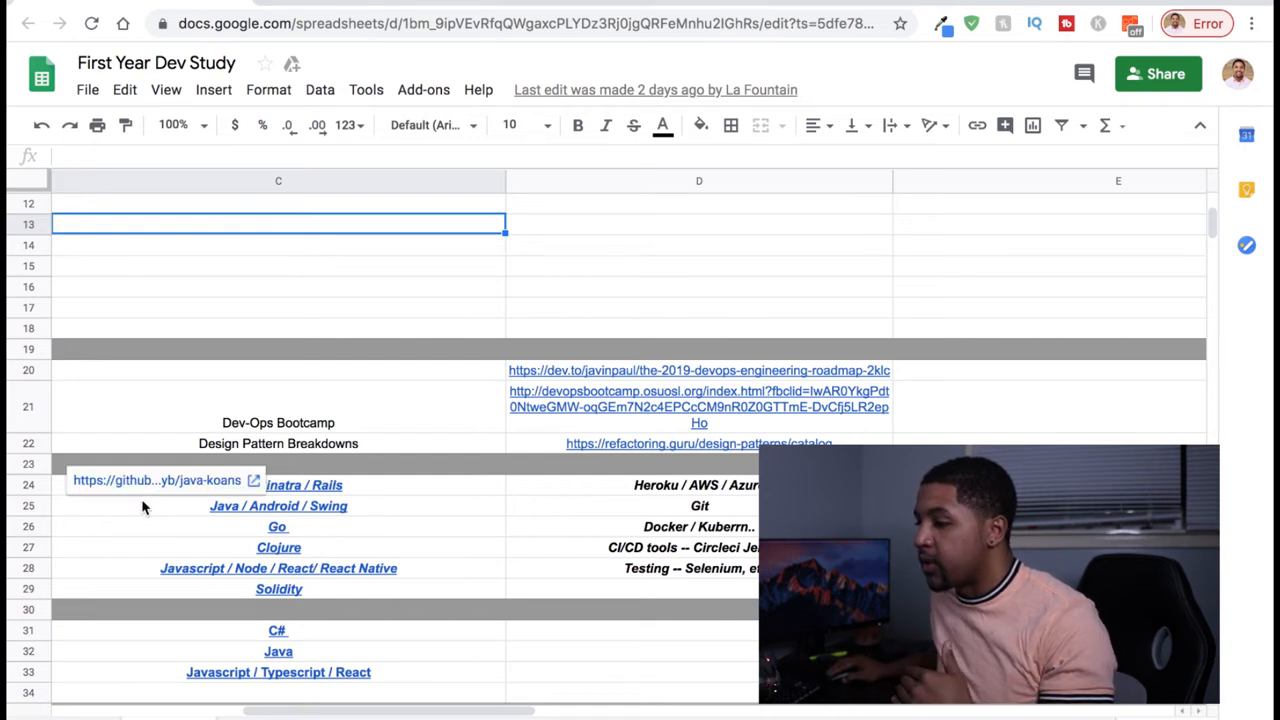
pyautogui.scroll(3)
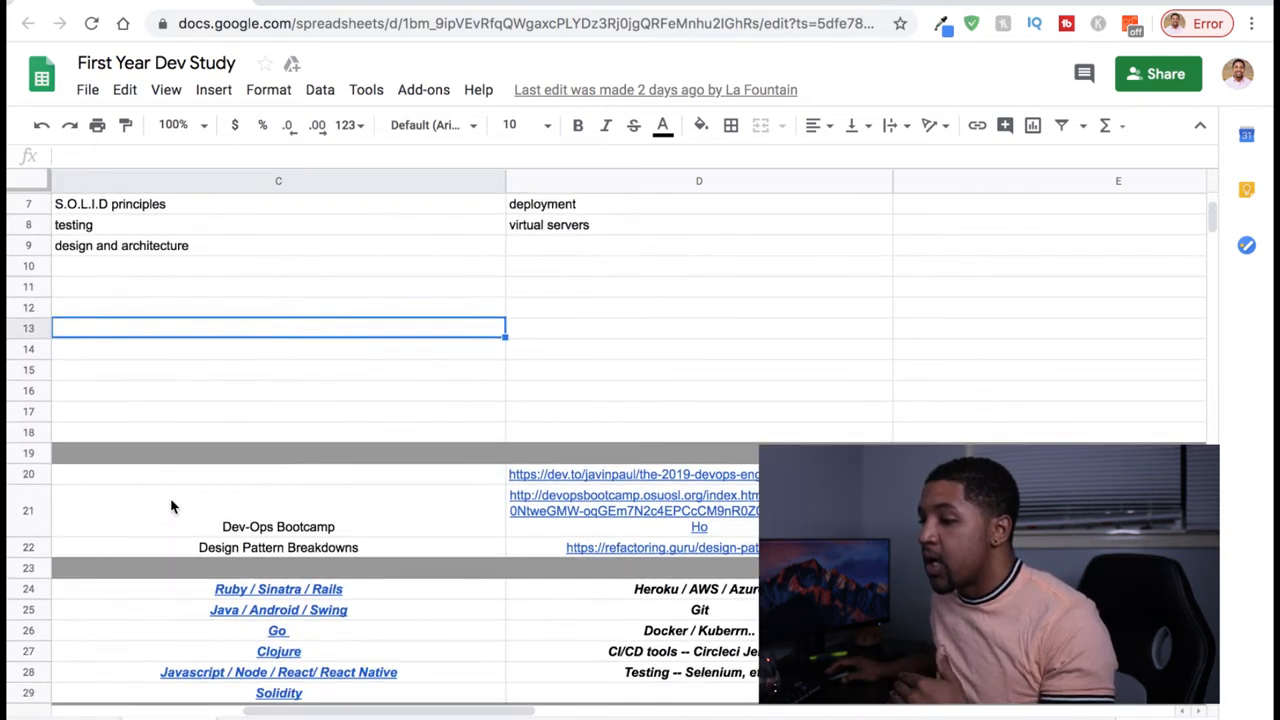
pyautogui.scroll(-3)
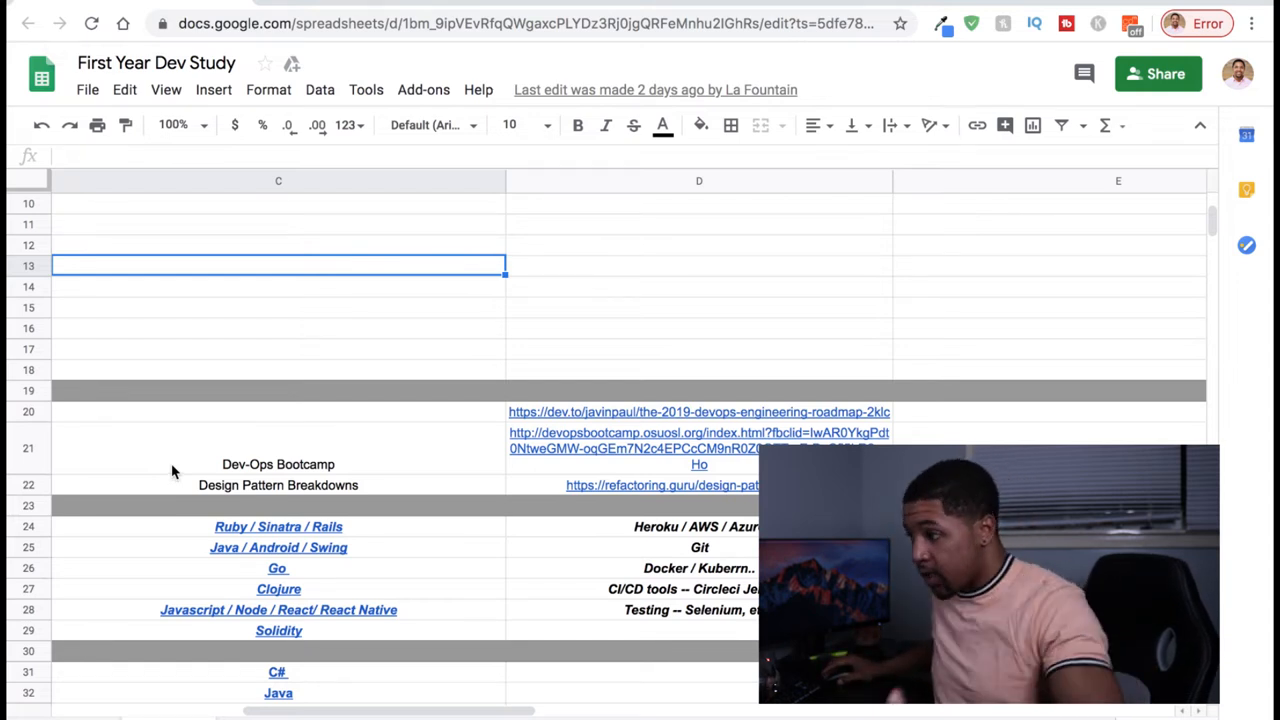
pyautogui.scroll(-3)
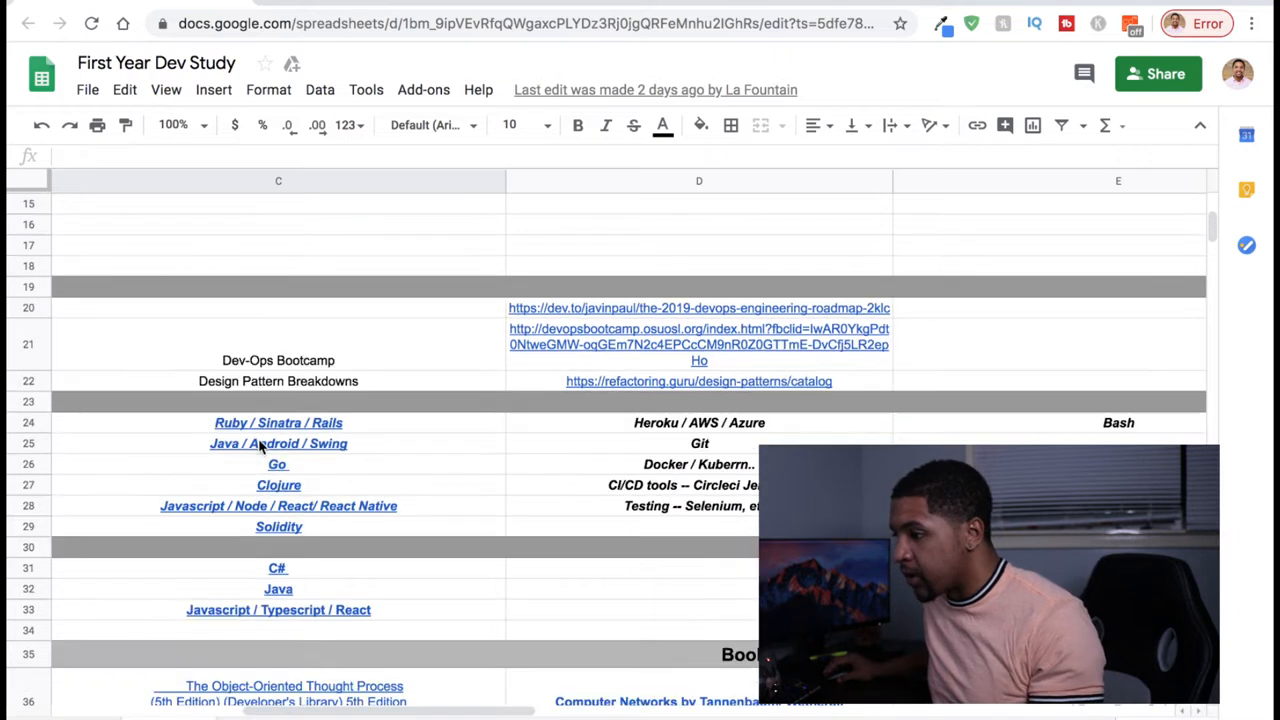
pyautogui.click(278, 443)
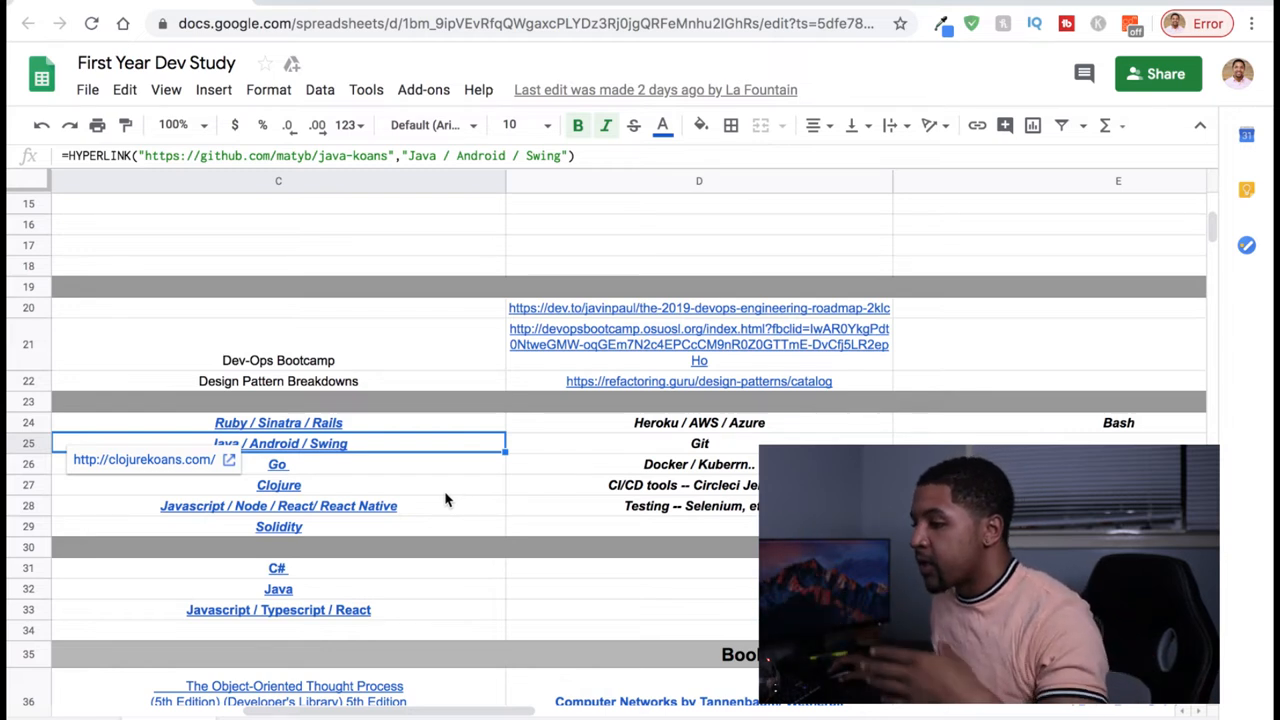
pyautogui.scroll(-3)
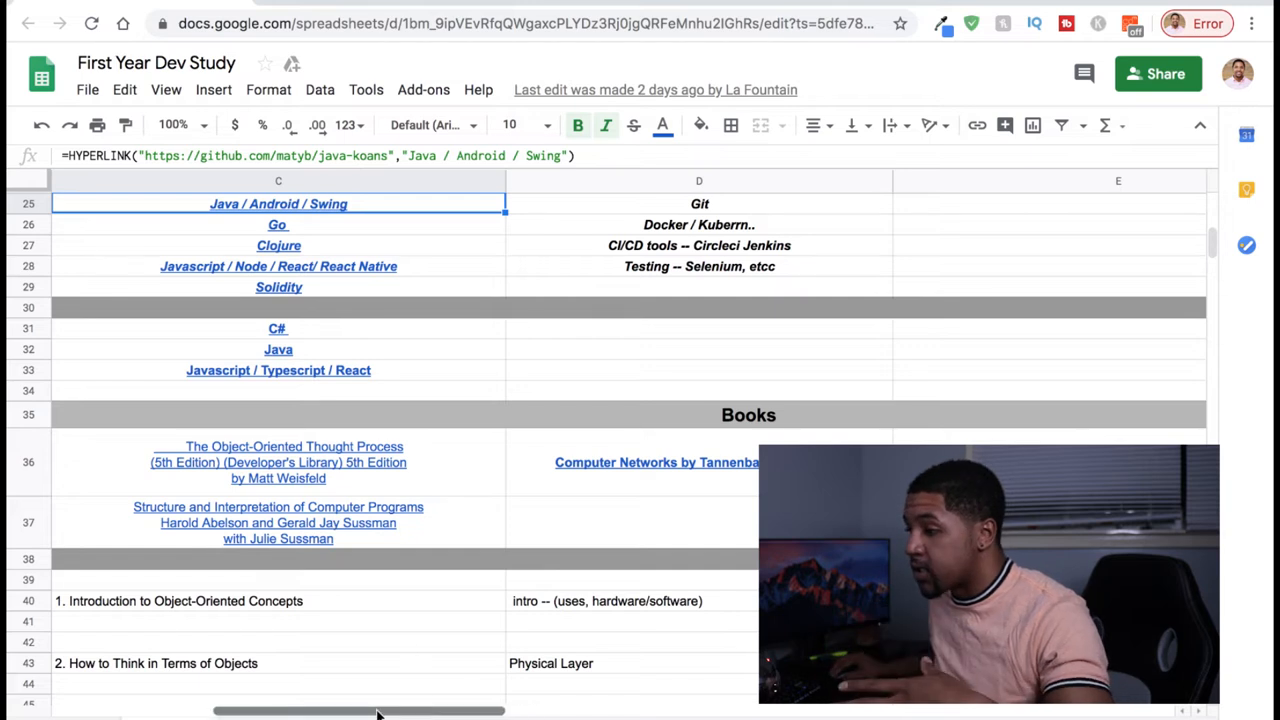
pyautogui.moveTo(380, 711); pyautogui.dragTo(240, 711)
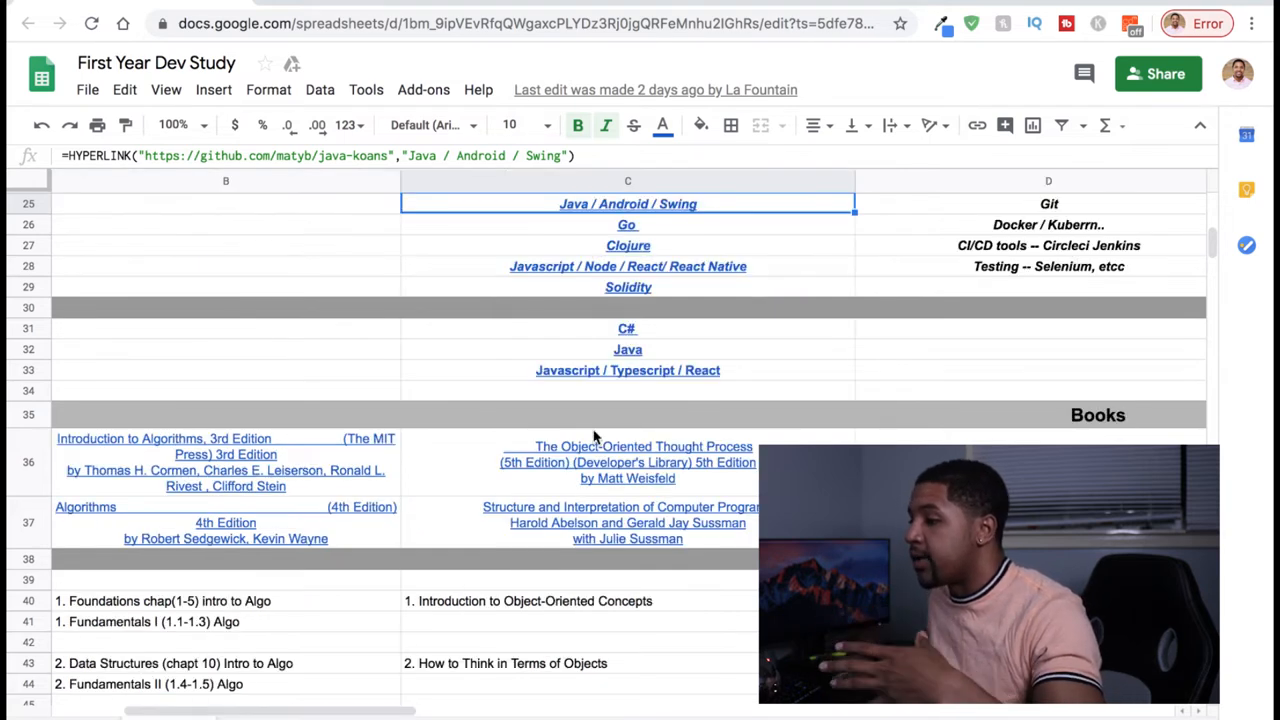
pyautogui.click(627, 462)
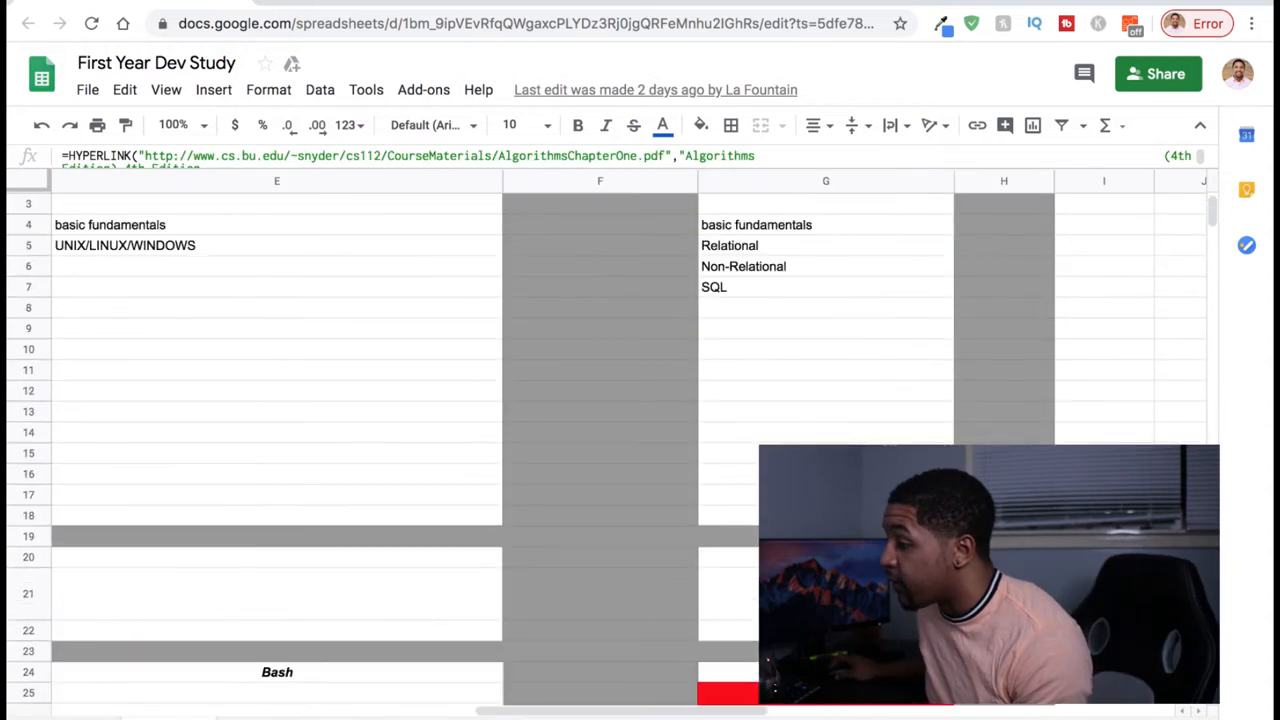
pyautogui.scroll(-3)
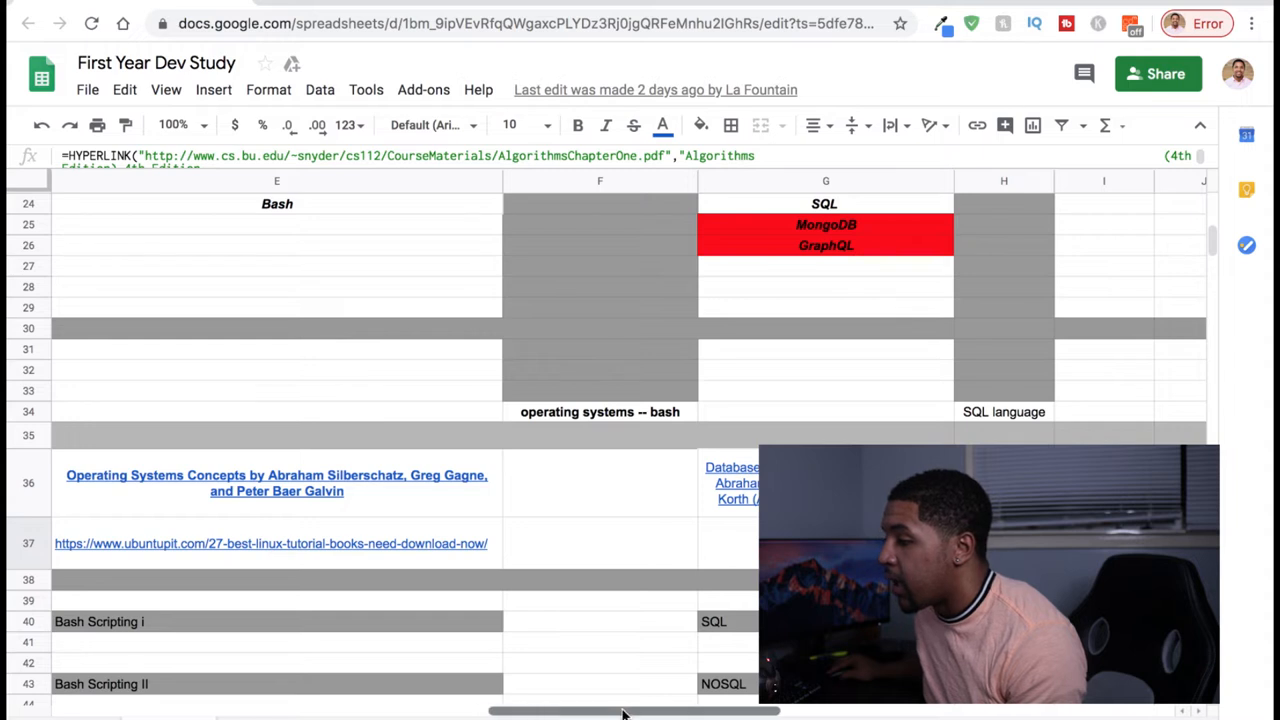
pyautogui.scroll(3)
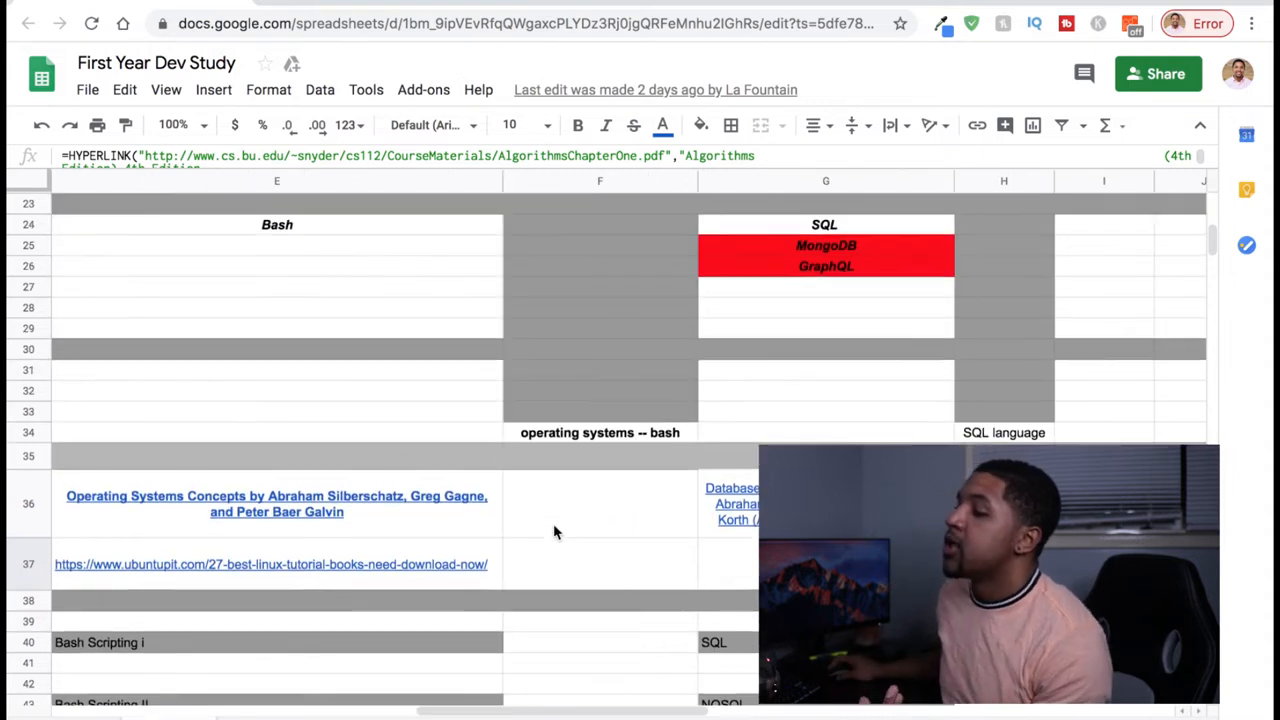
pyautogui.scroll(3)
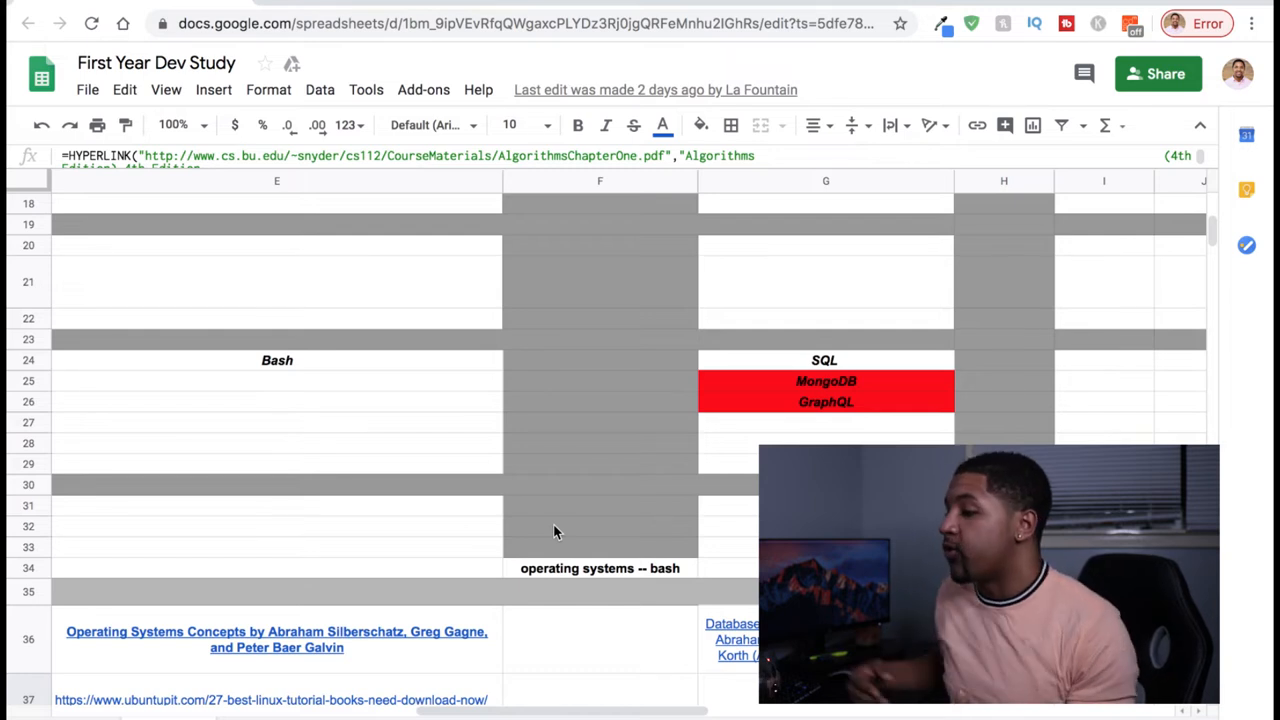
pyautogui.hscroll(-3)
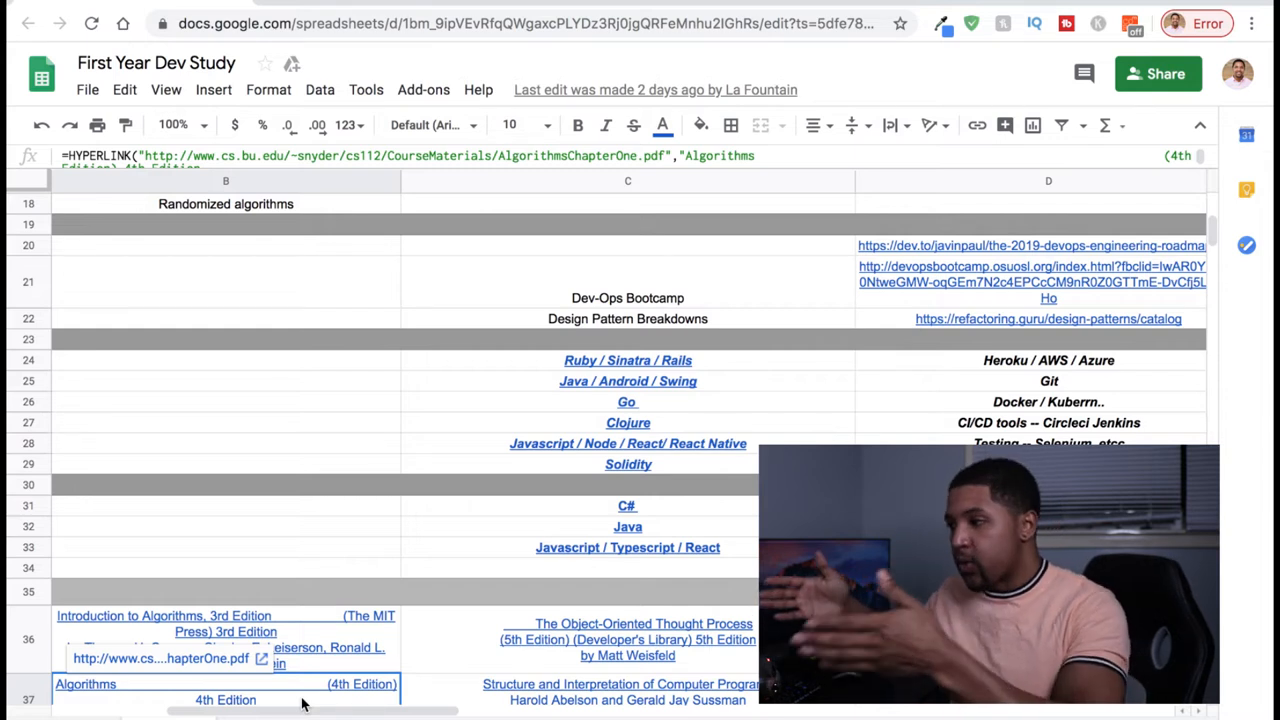
pyautogui.scroll(-3)
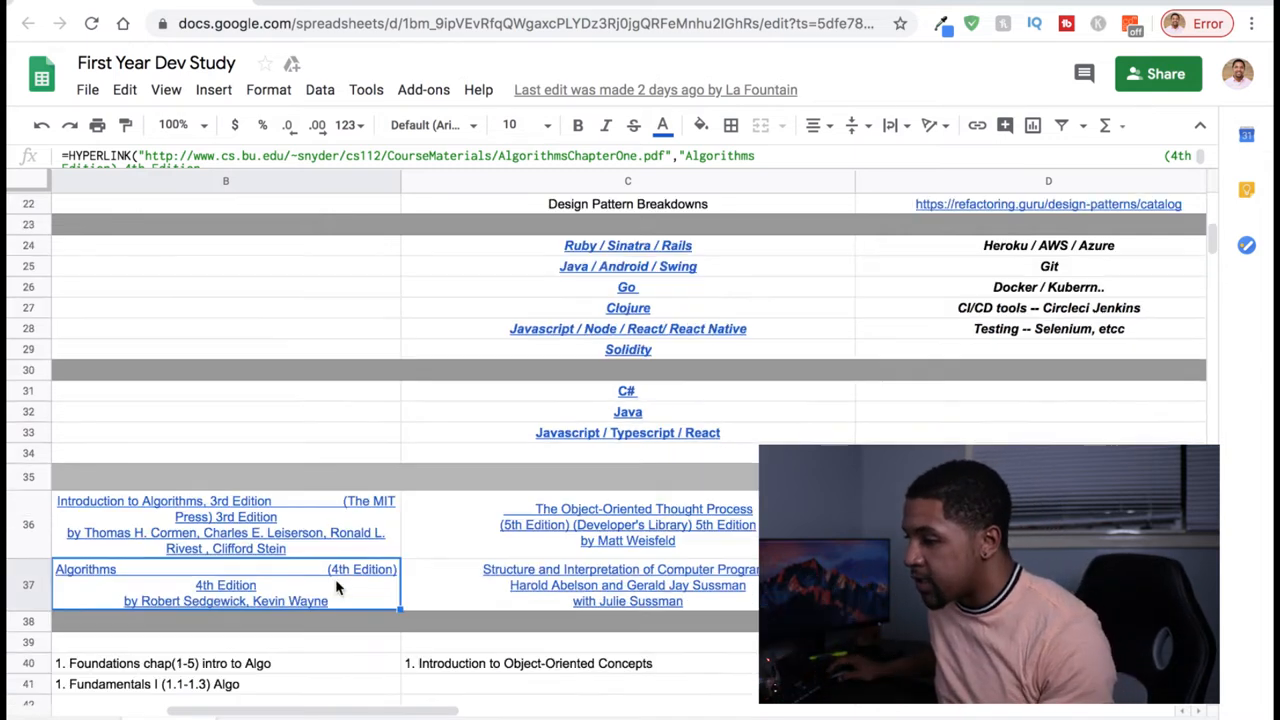
# Reach the numbered chapter schedule and select the Fundamentals I (1.1-1.3) Algo entry in B41.
pyautogui.scroll(-3)
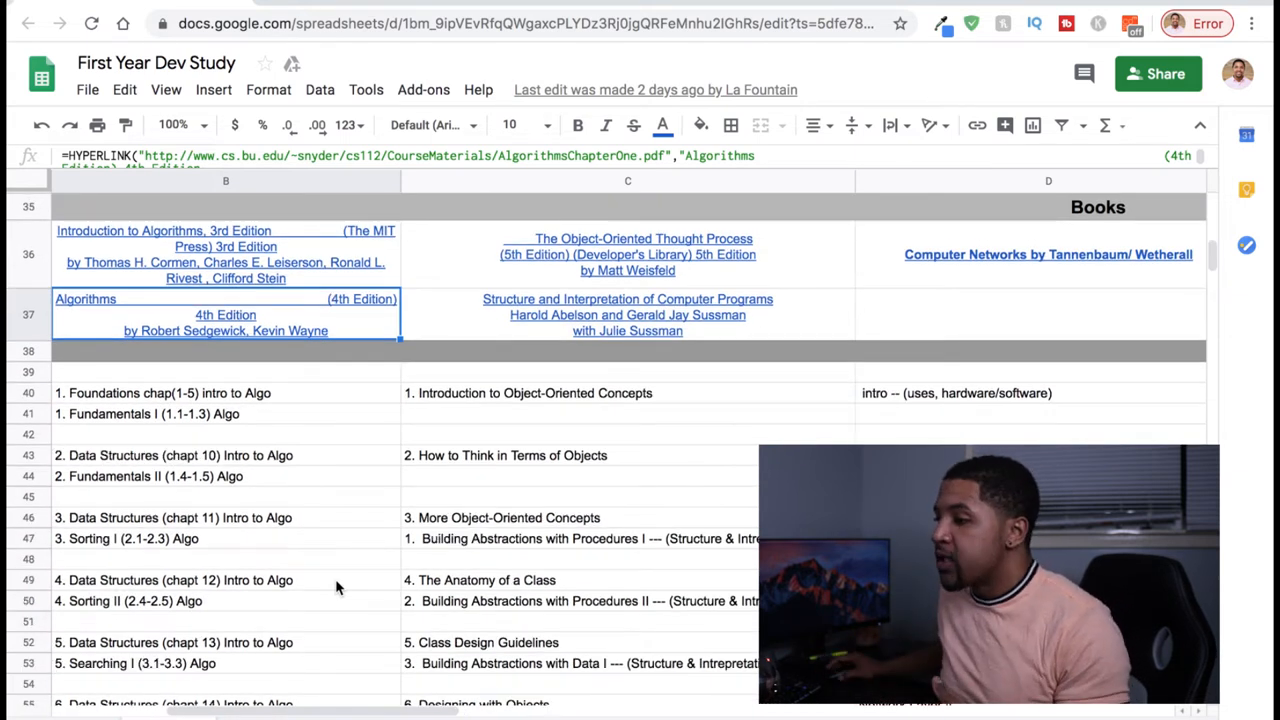
pyautogui.scroll(-3)
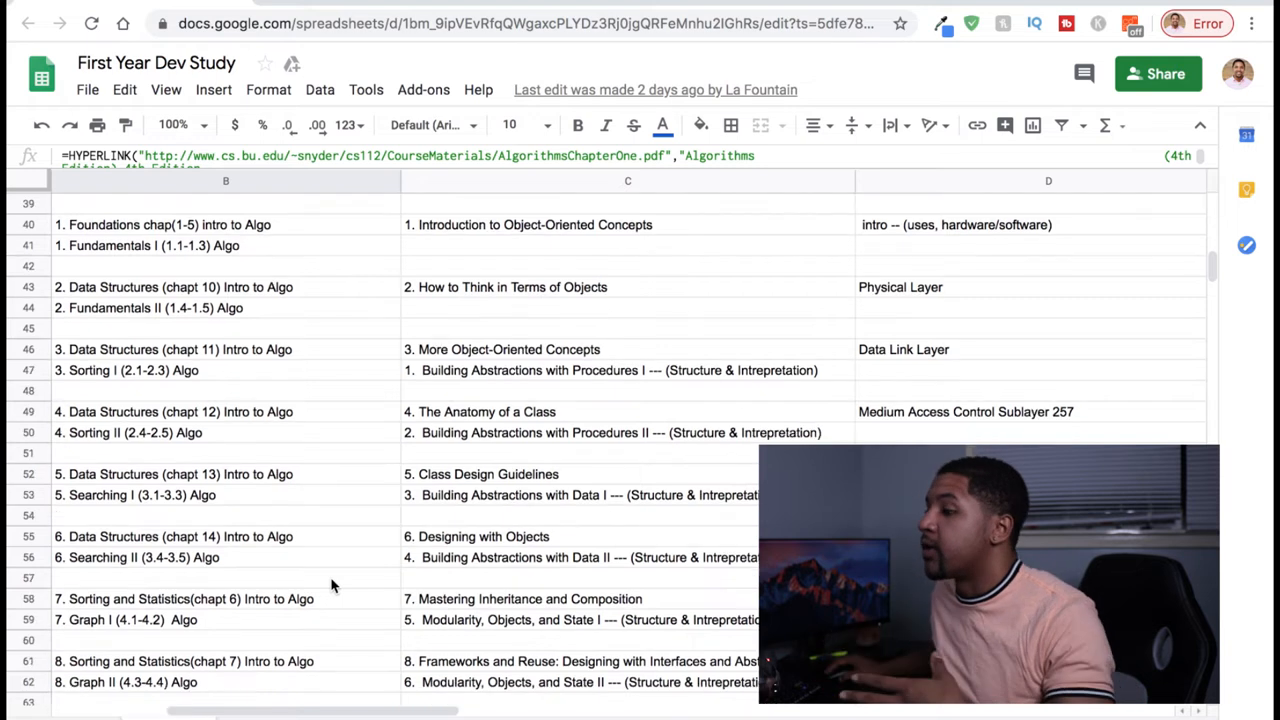
pyautogui.moveTo(715, 438)
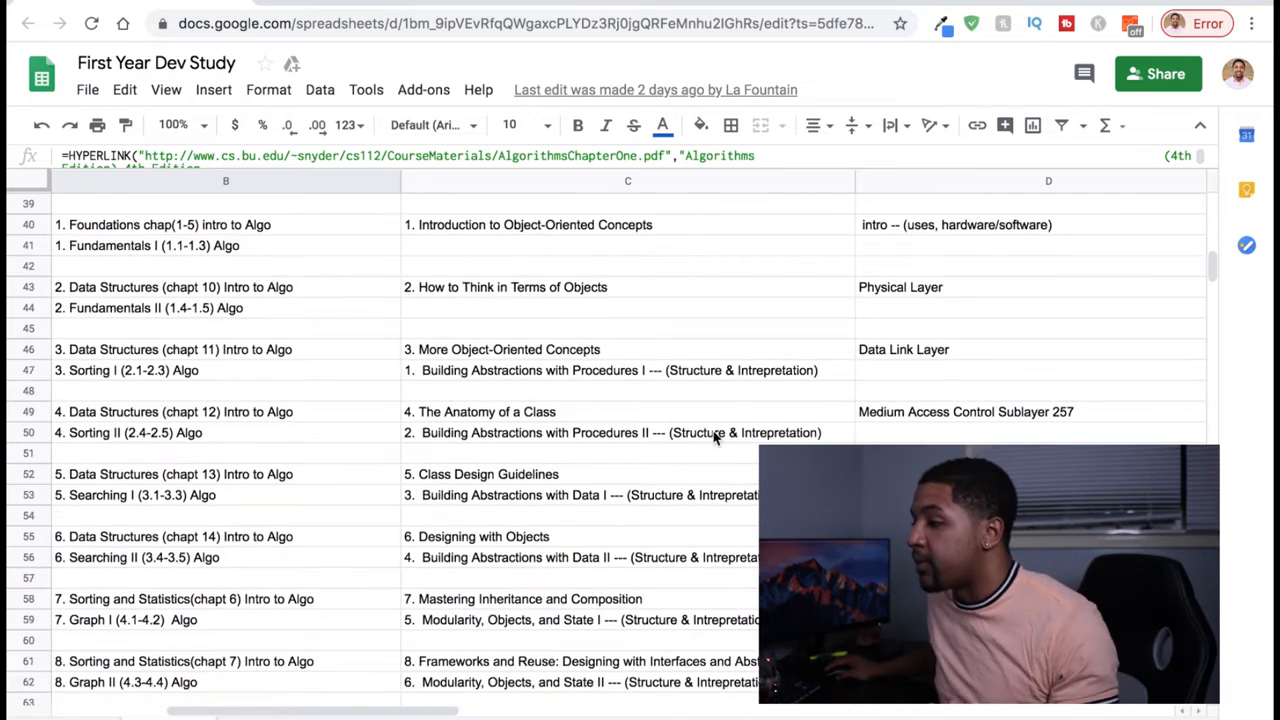
pyautogui.click(225, 265)
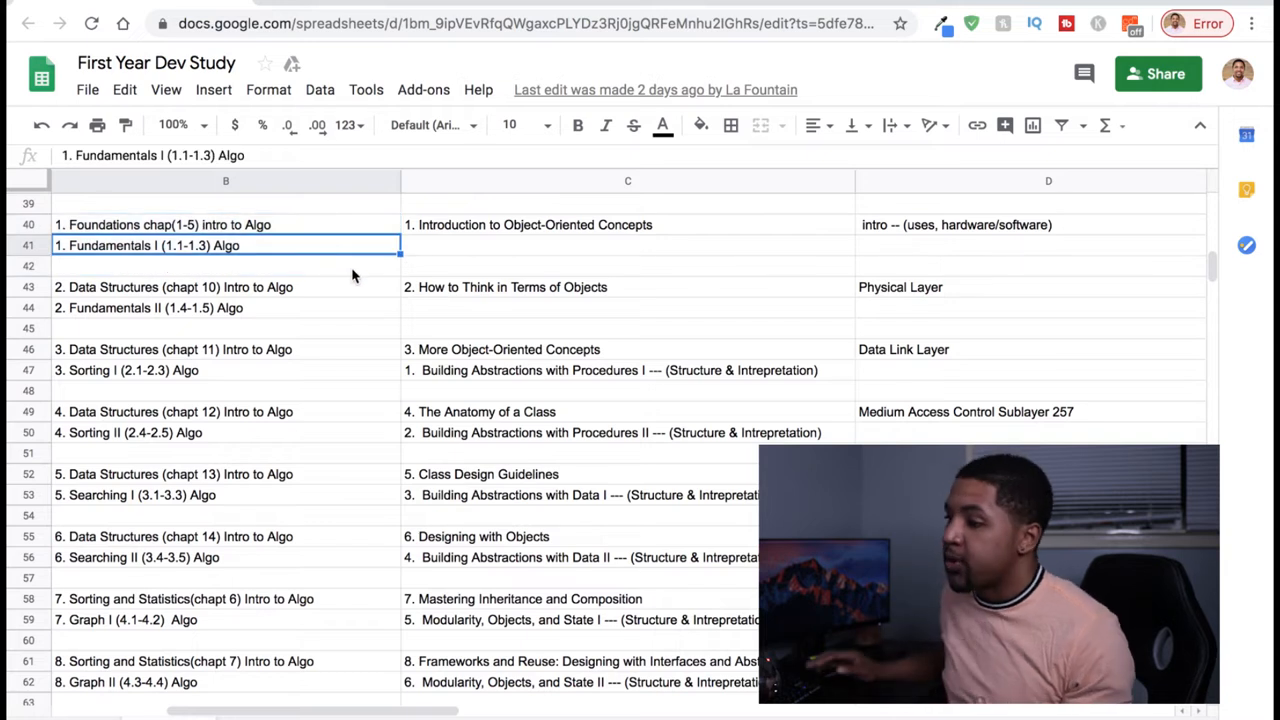
pyautogui.moveTo(342, 302)
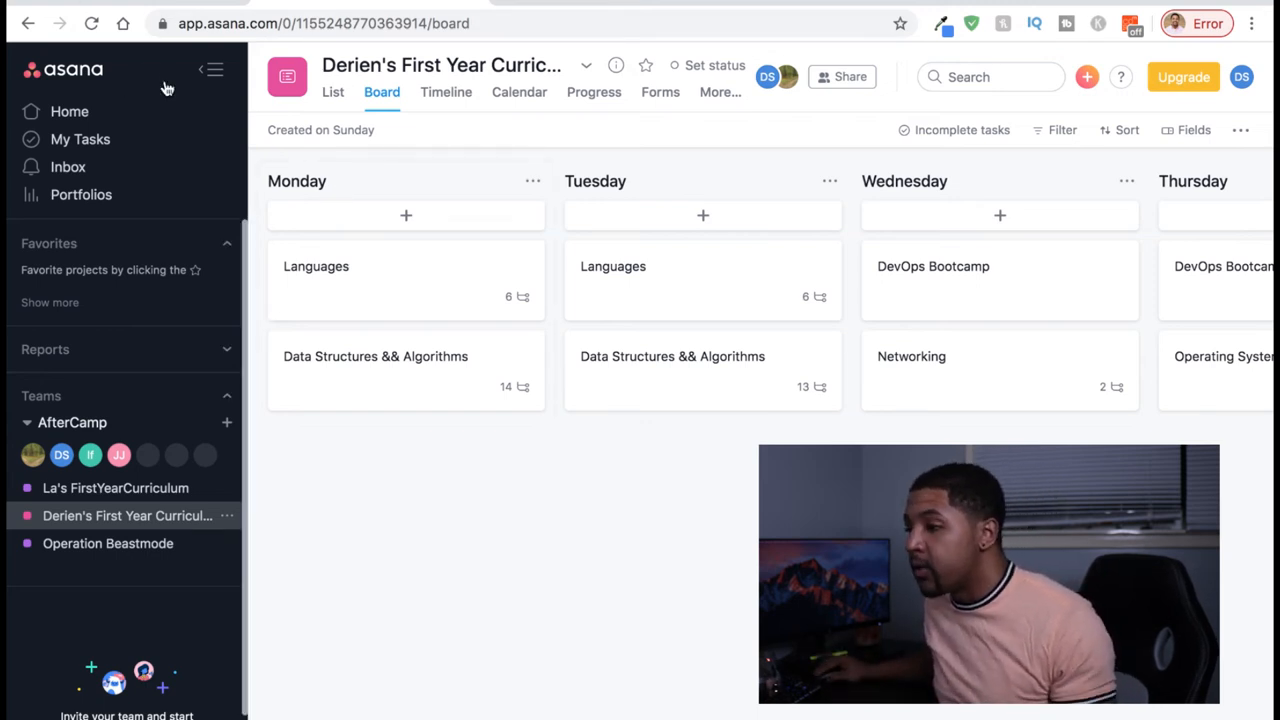
# Hide the Asana sidebar to widen the board and bring the Wednesday Networking card into view.
pyautogui.click(211, 69)
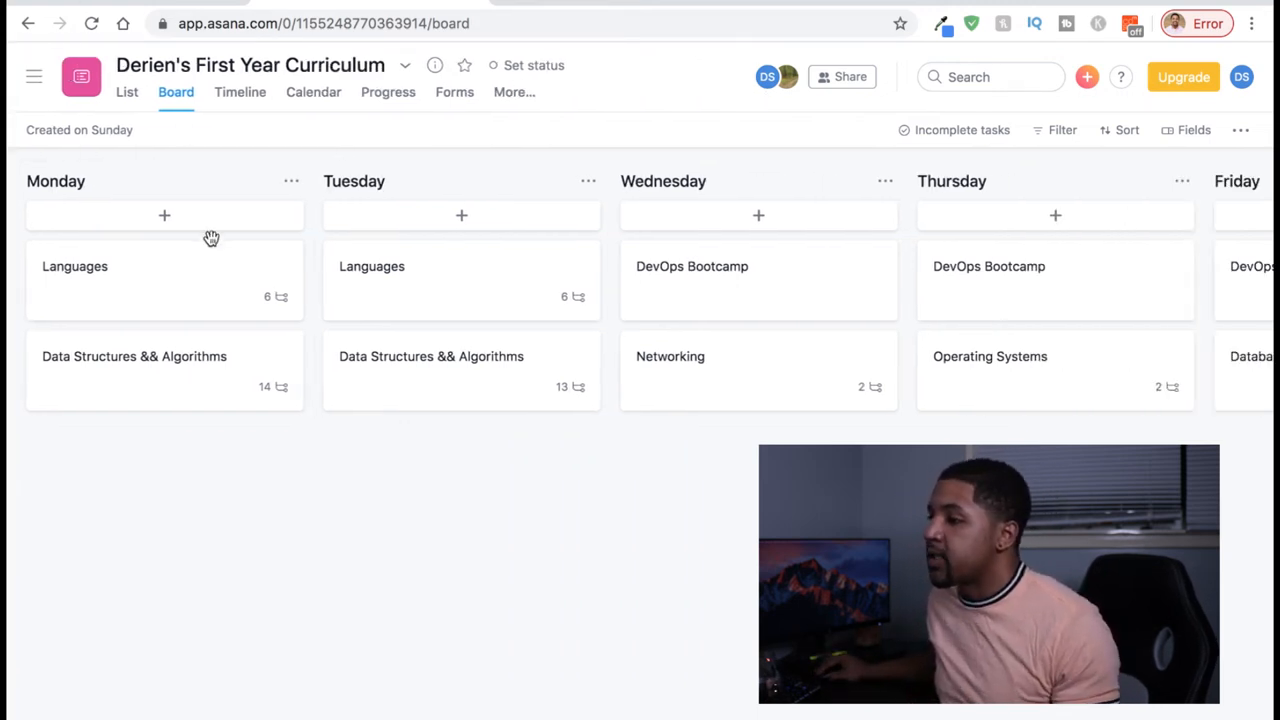
pyautogui.moveTo(200, 419)
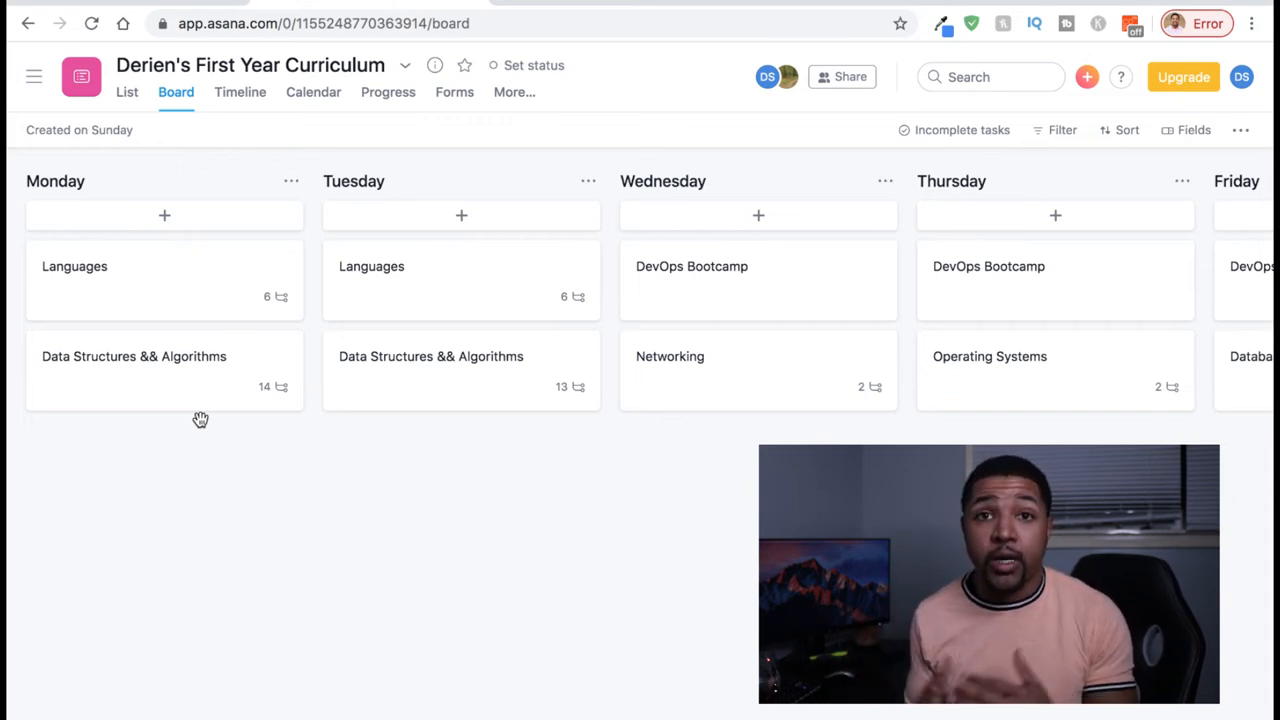
pyautogui.moveTo(273, 498)
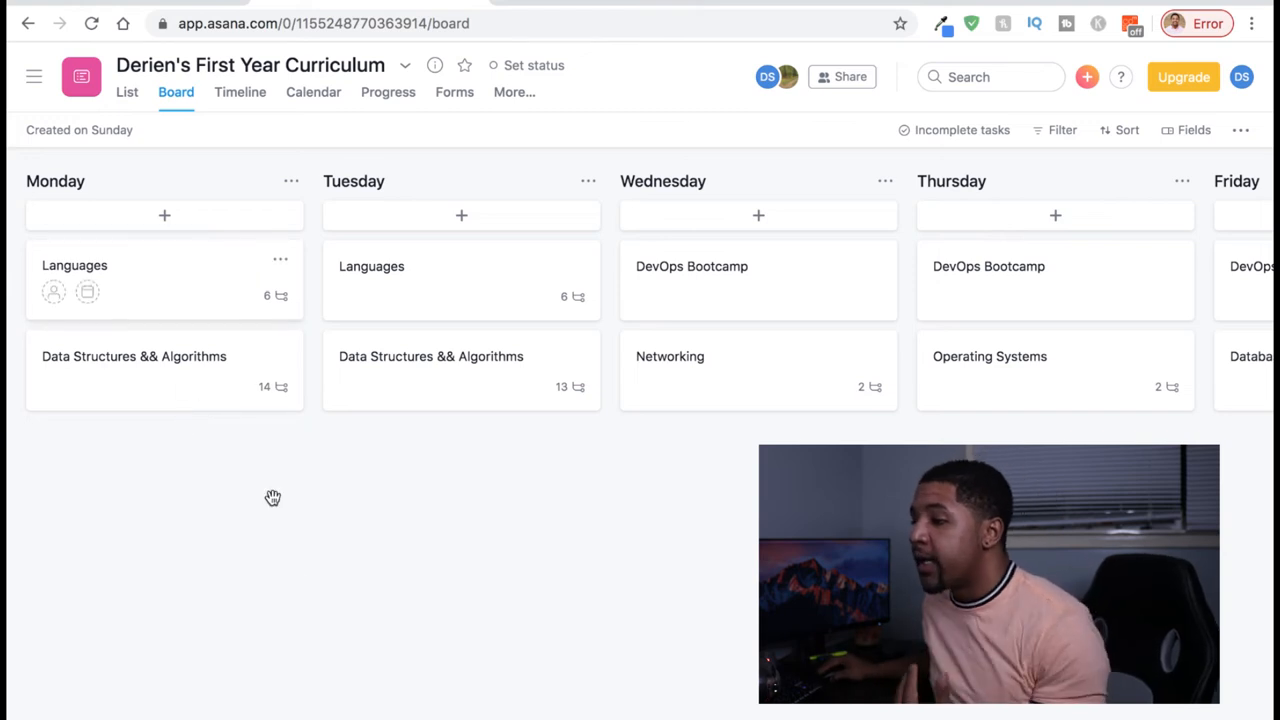
pyautogui.moveTo(291, 580)
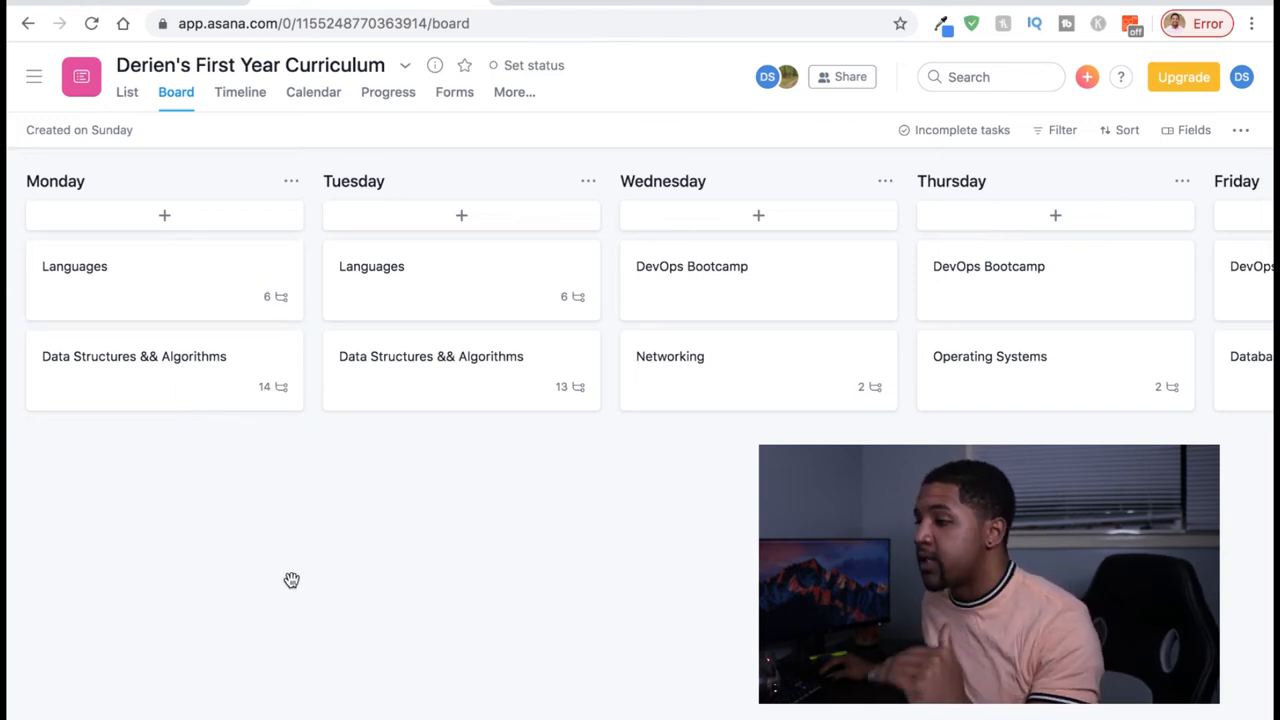
pyautogui.moveTo(283, 518)
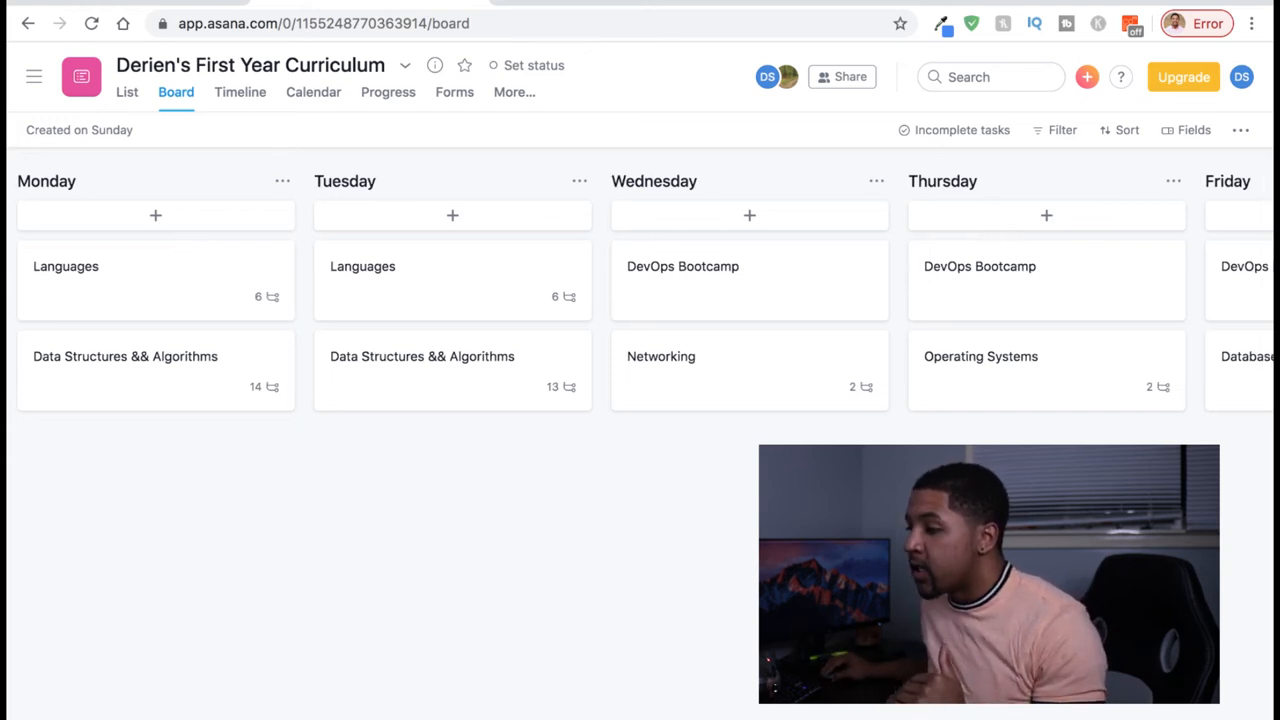
pyautogui.hscroll(3)
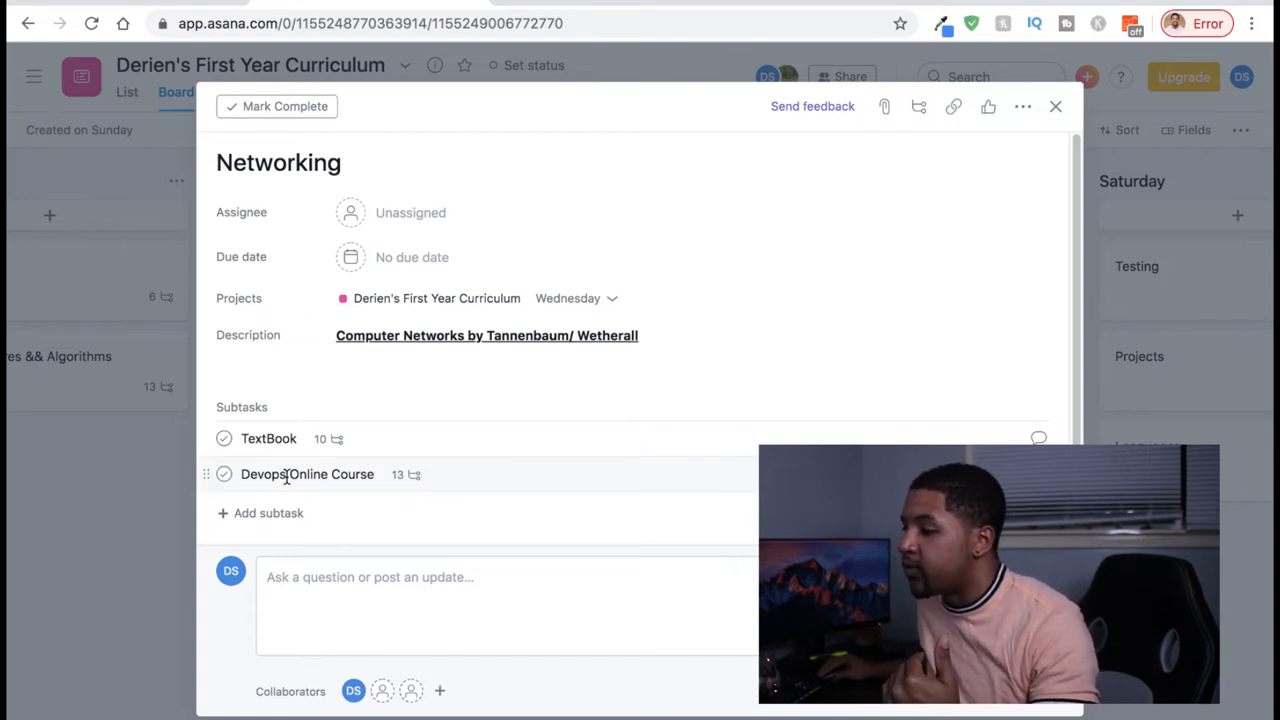
# Open the Devops Online Course subtask and review its bootcamp link and lessons through Review.
pyautogui.click(307, 474)
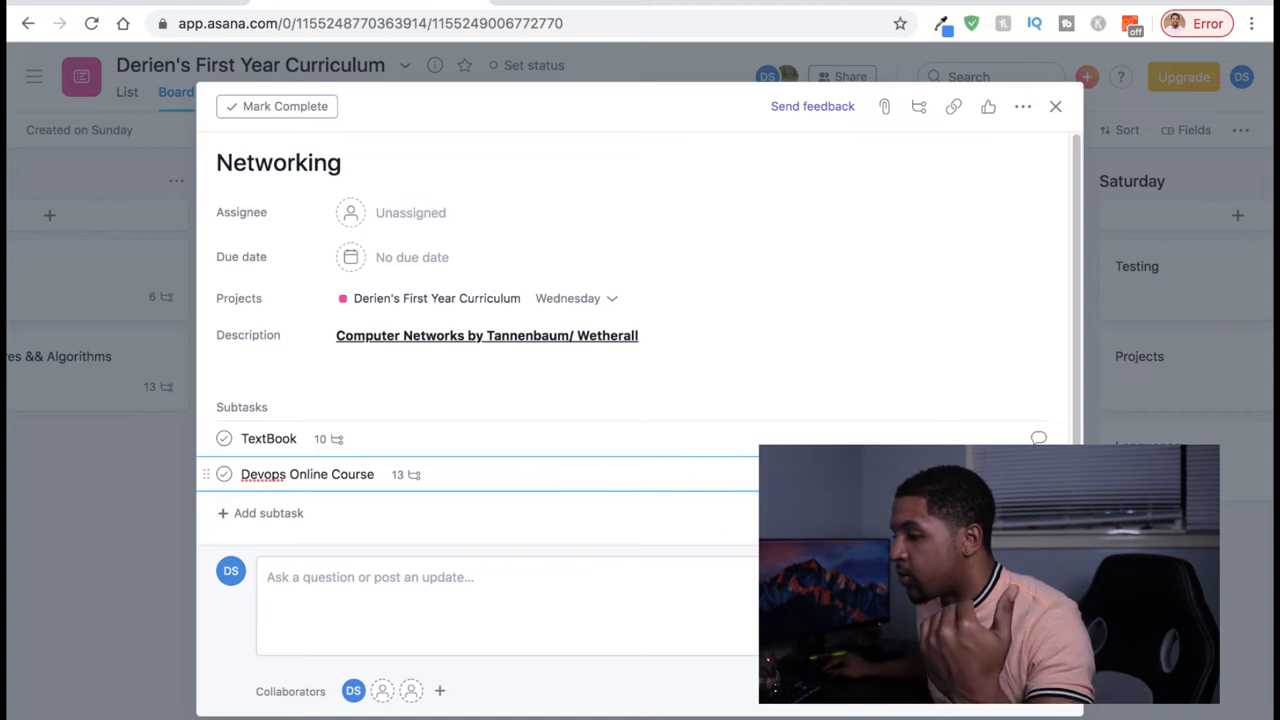
pyautogui.click(307, 474)
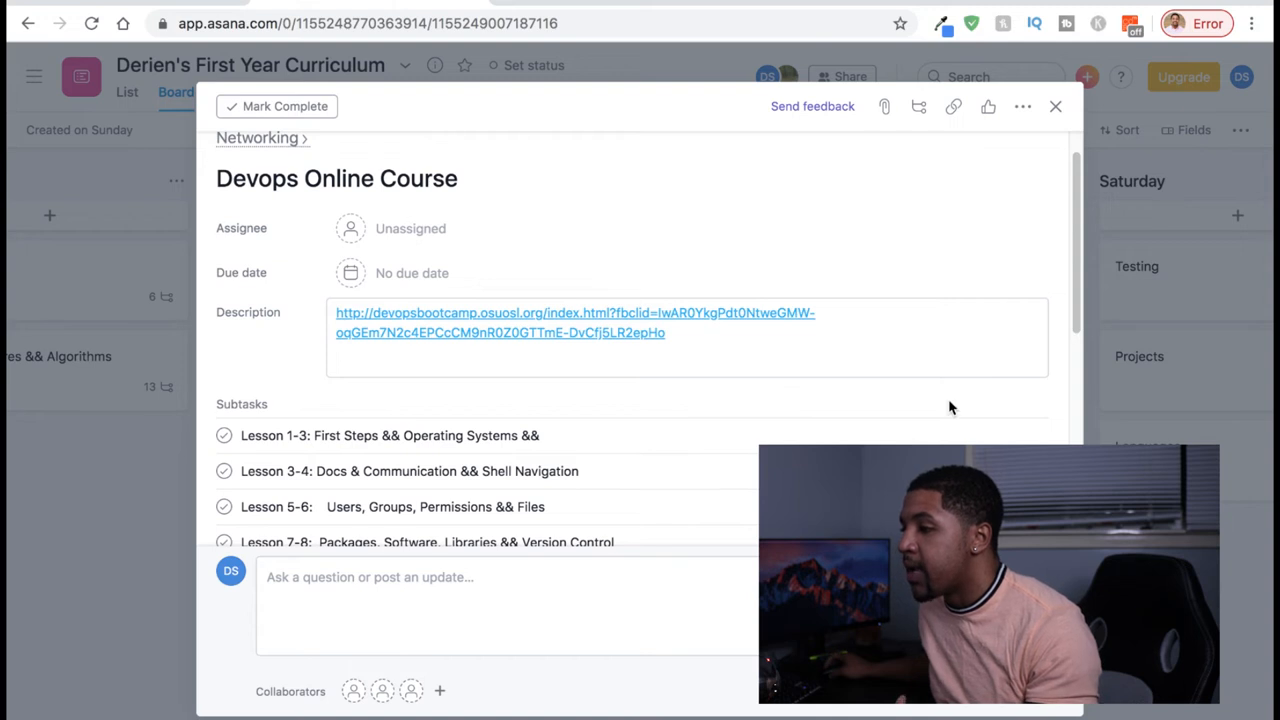
pyautogui.scroll(3)
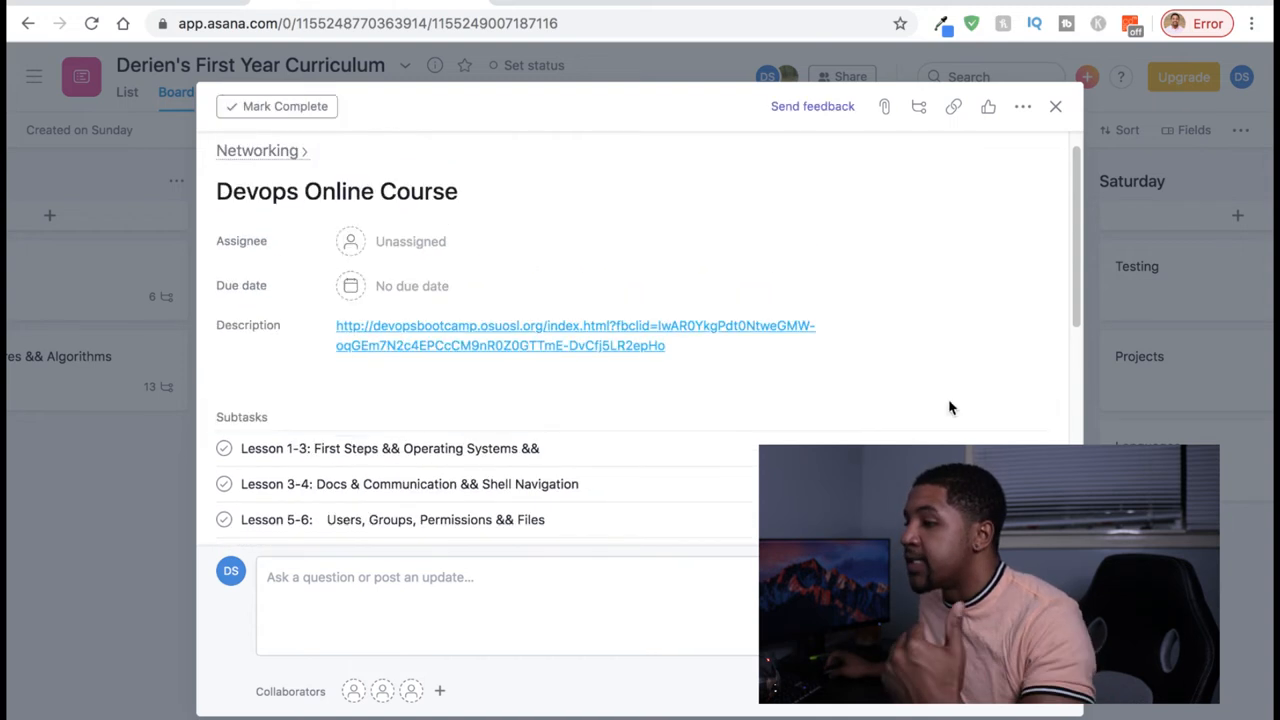
pyautogui.scroll(-3)
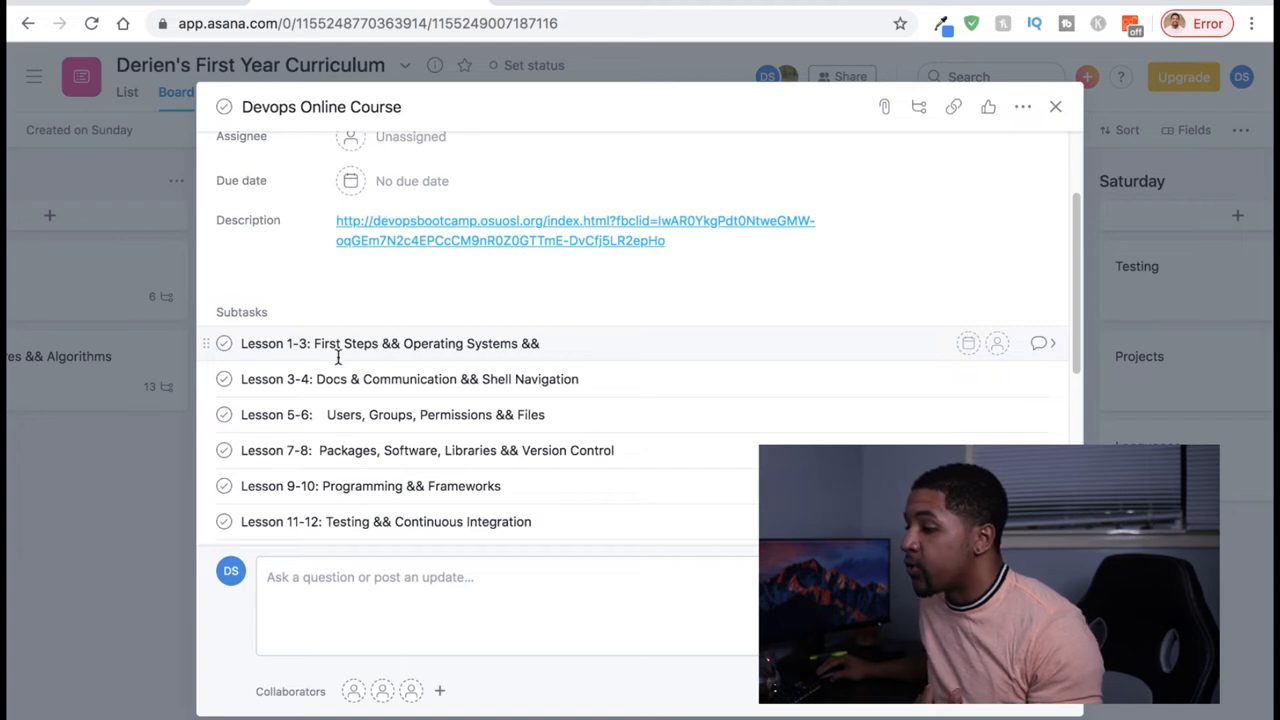
pyautogui.scroll(3)
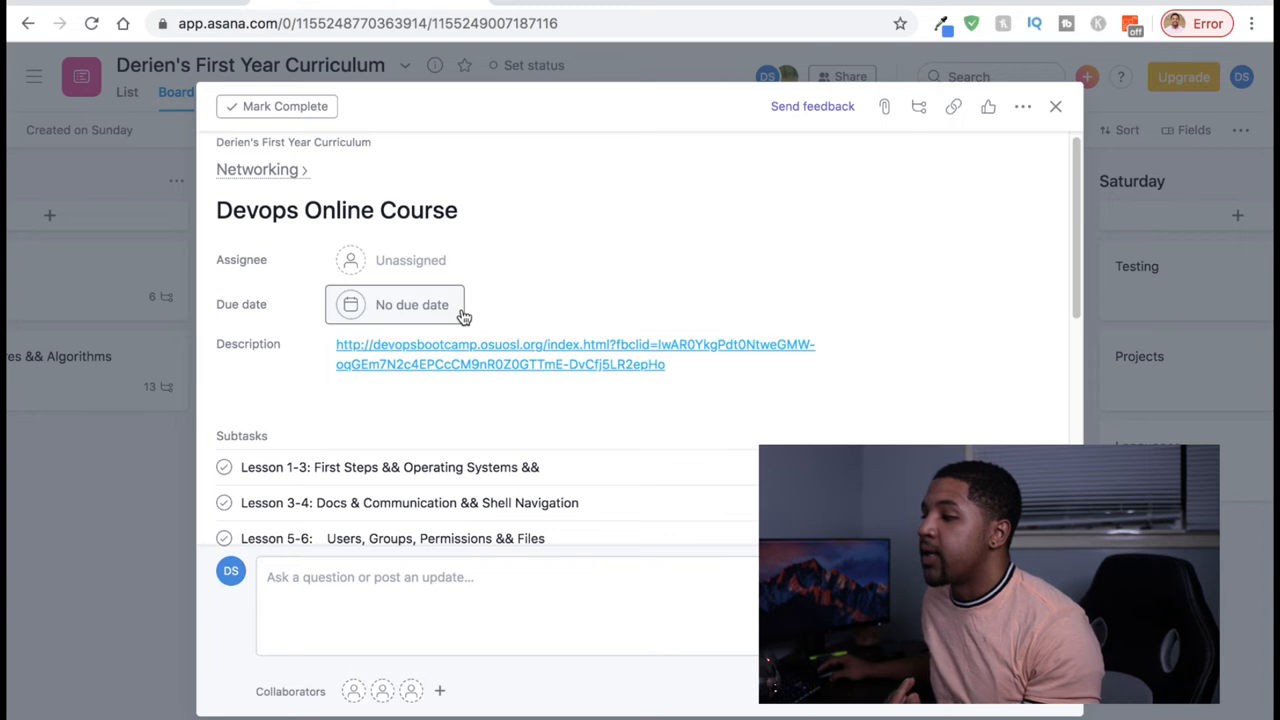
pyautogui.scroll(-3)
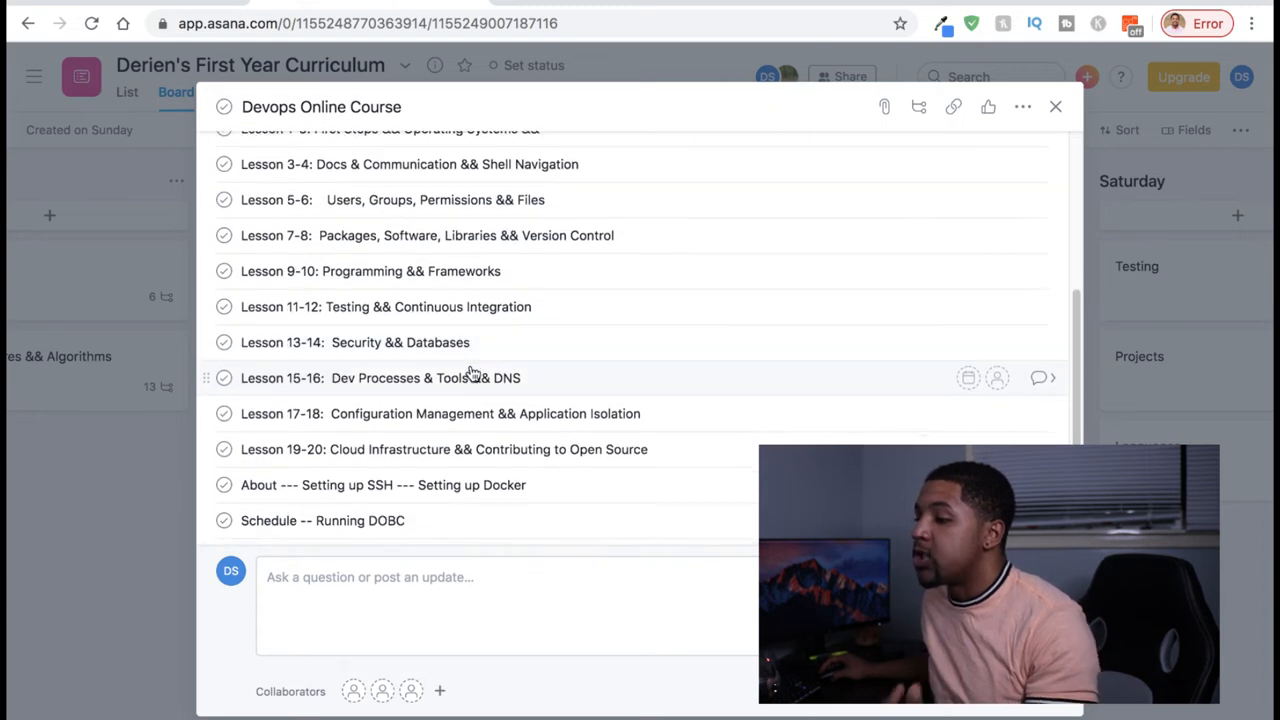
pyautogui.scroll(-3)
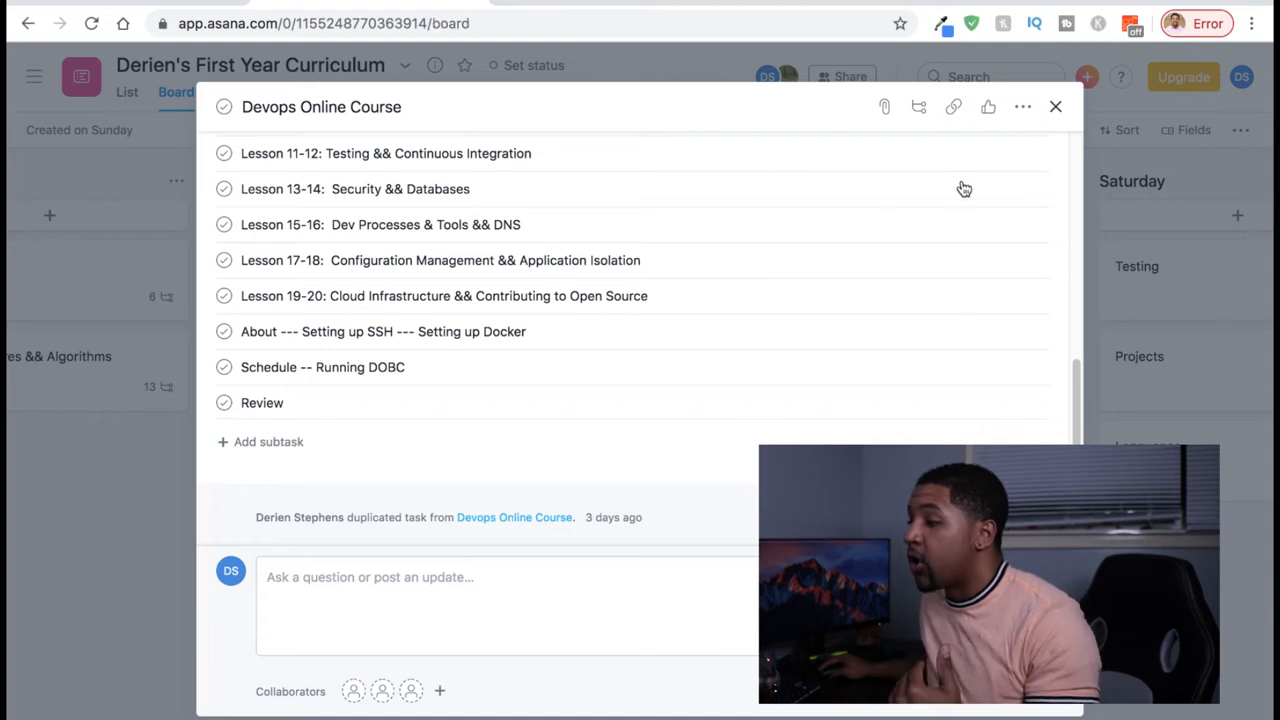
# Close the Devops Online Course details and bring the Saturday column of the board into view.
pyautogui.click(1055, 106)
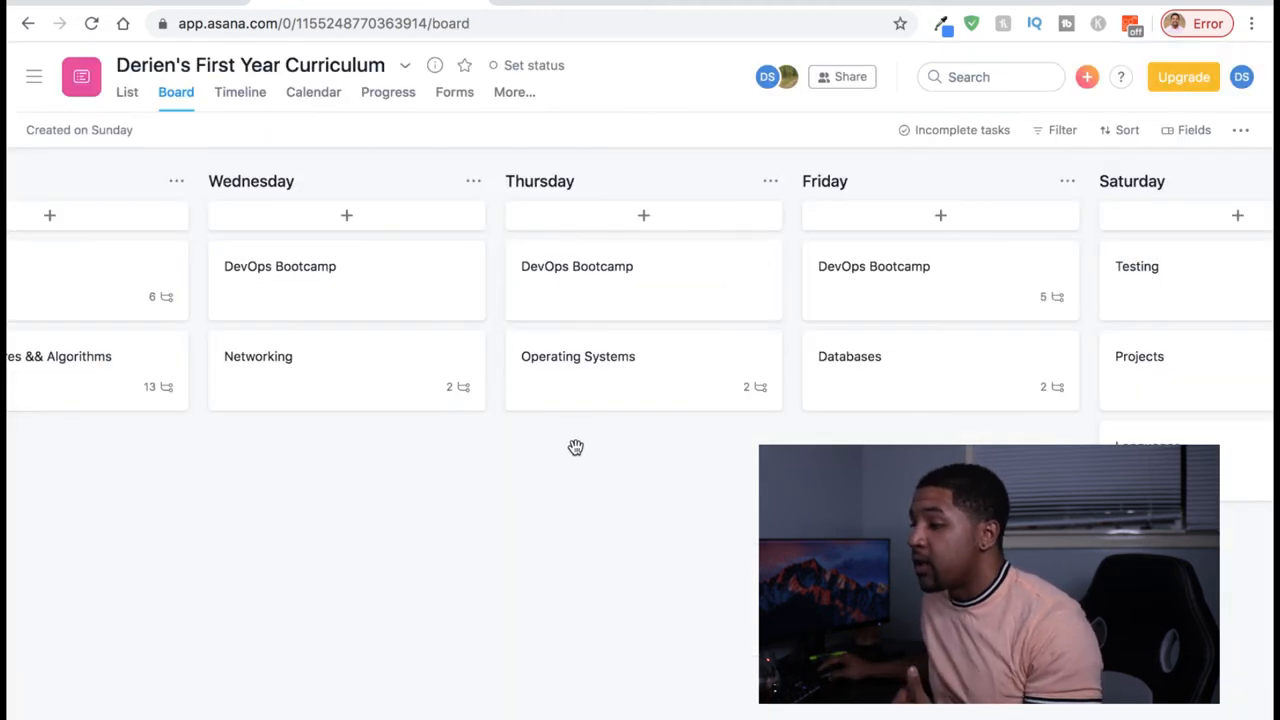
pyautogui.moveTo(575, 547)
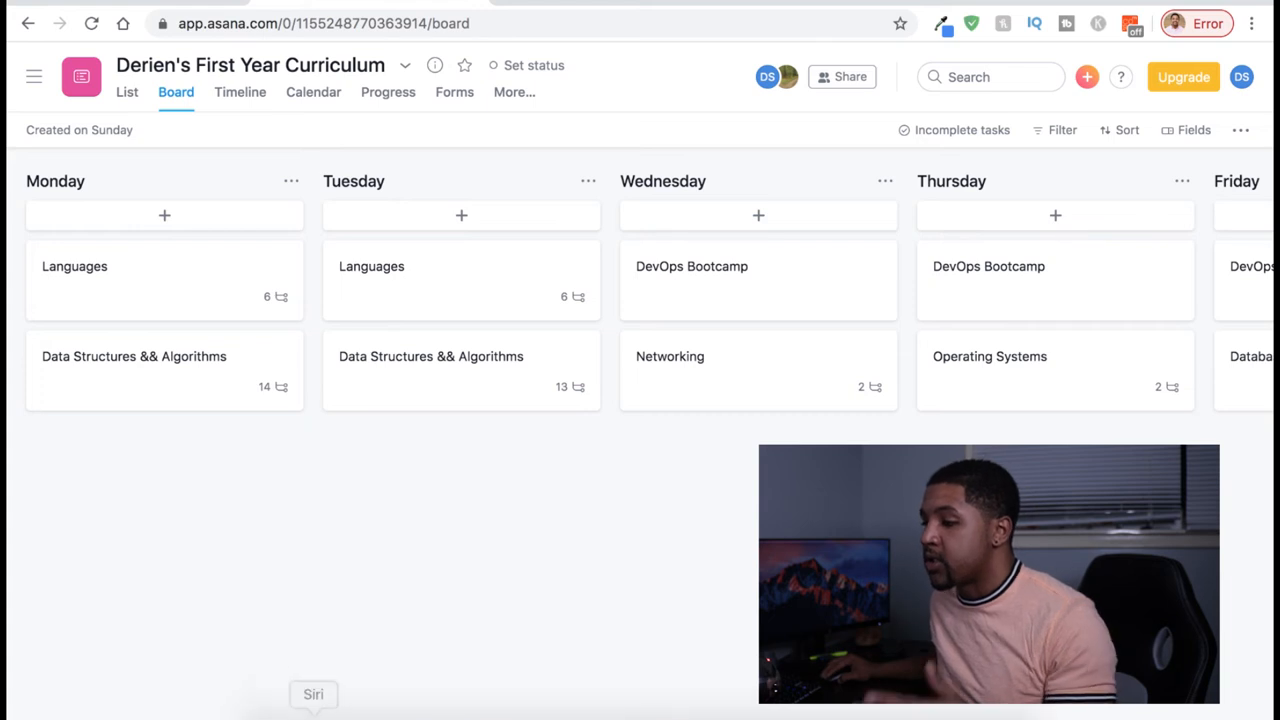
pyautogui.hscroll(3)
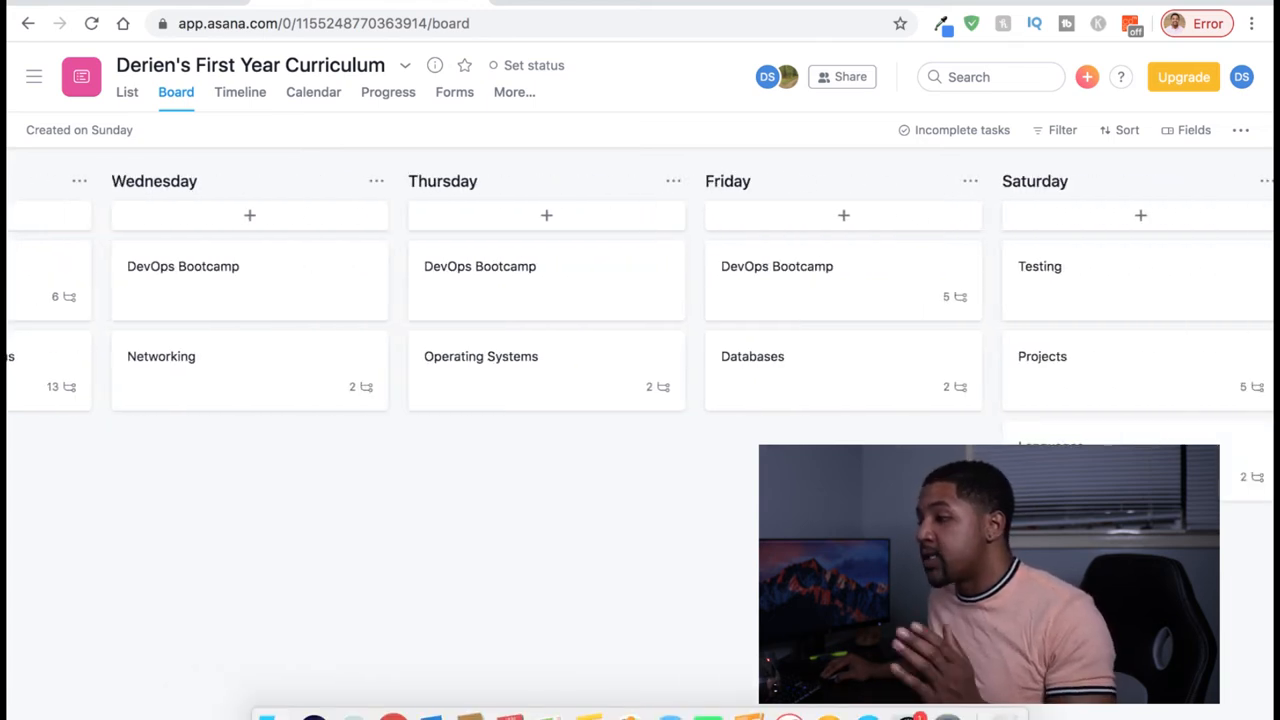